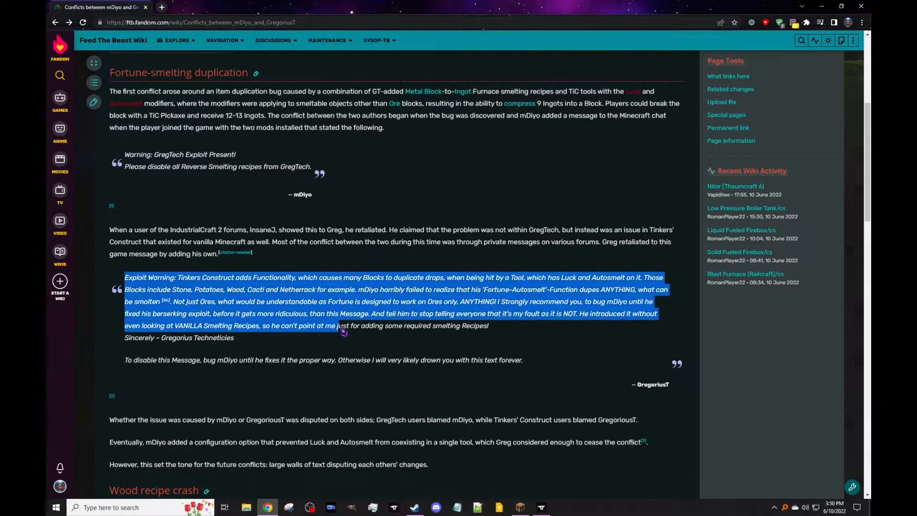
# Clear the highlighted warning quote and read down through the Fortune-smelting duplication settlement
pyautogui.click(407, 397)
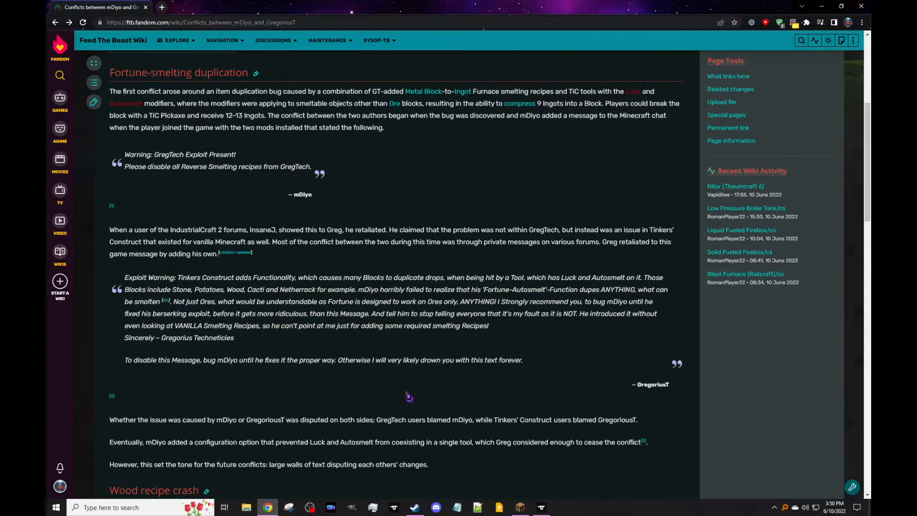
pyautogui.moveTo(418, 395)
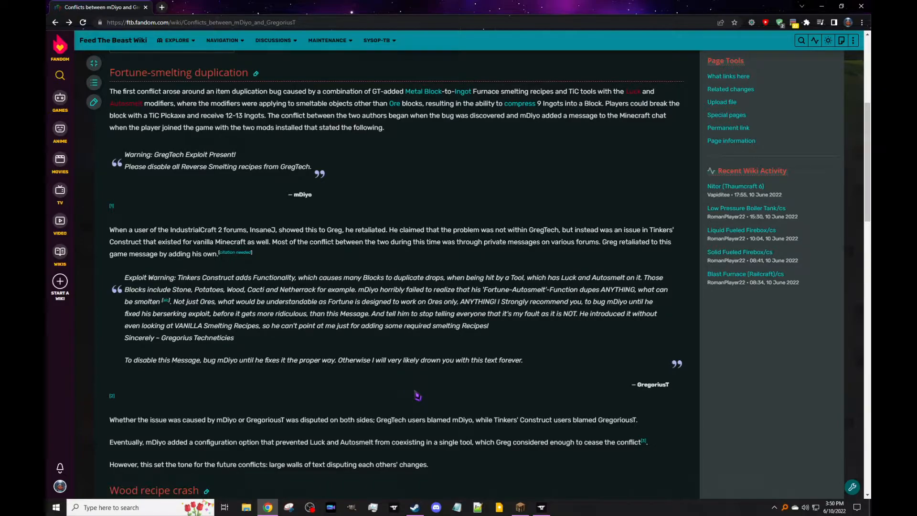
pyautogui.scroll(-3)
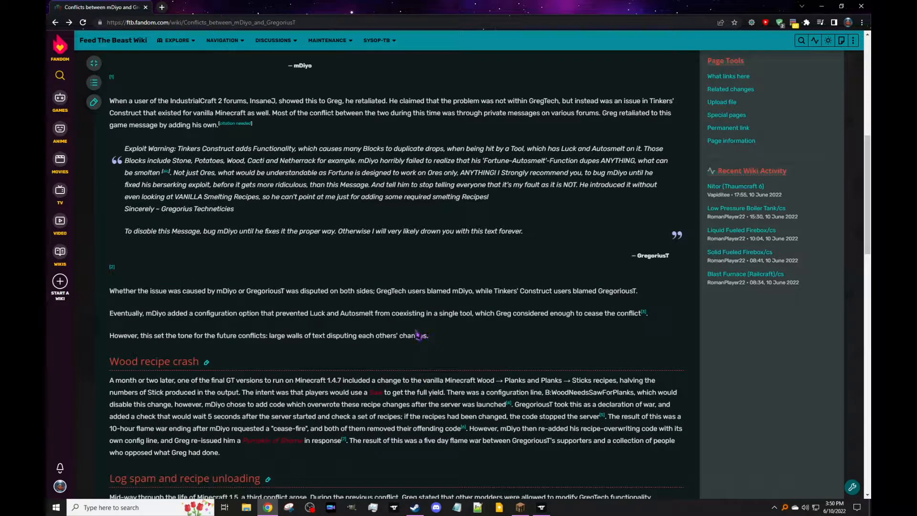
pyautogui.moveTo(465, 350)
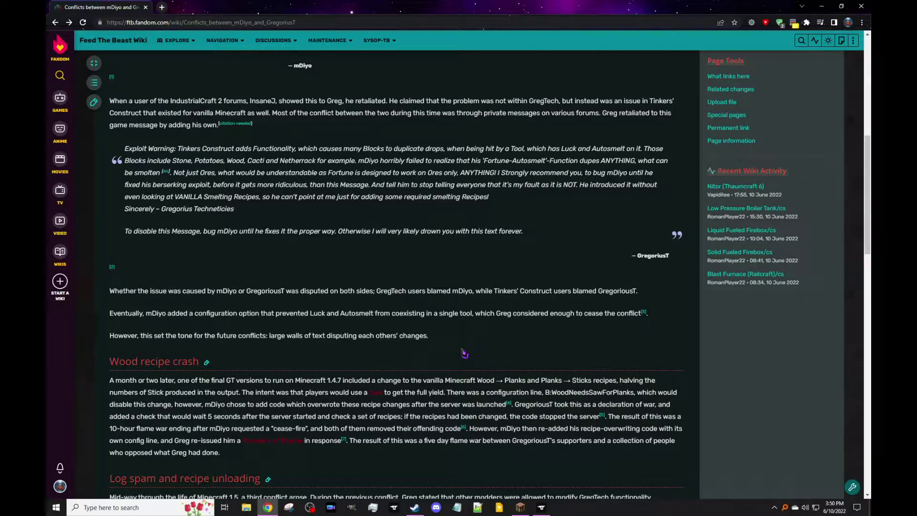
pyautogui.moveTo(537, 218)
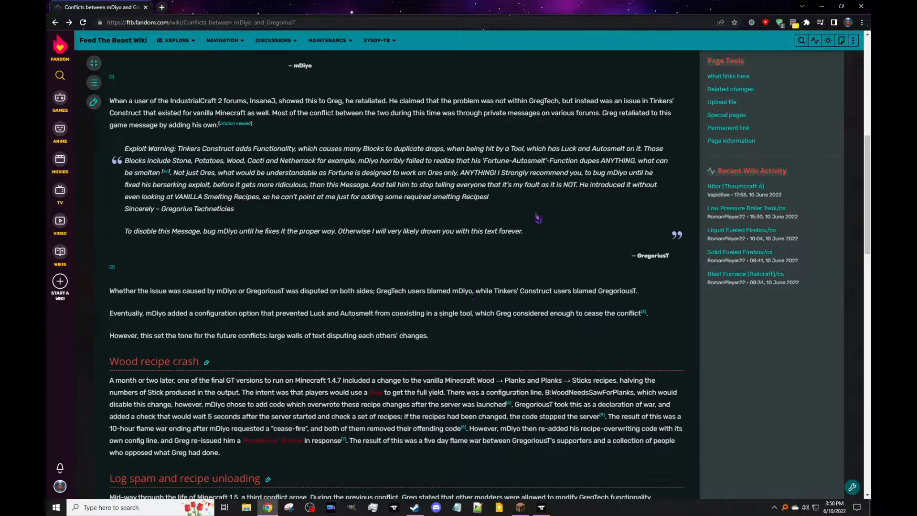
pyautogui.moveTo(174, 184)
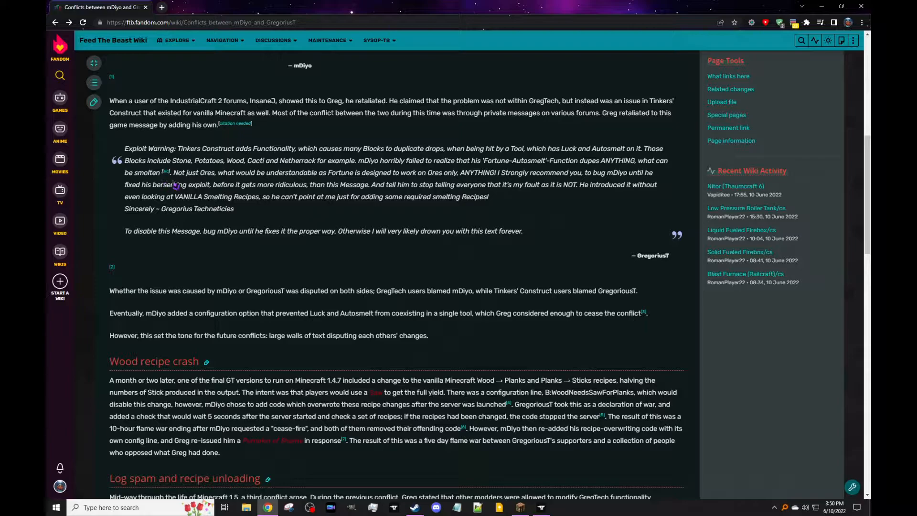
pyautogui.moveTo(262, 184)
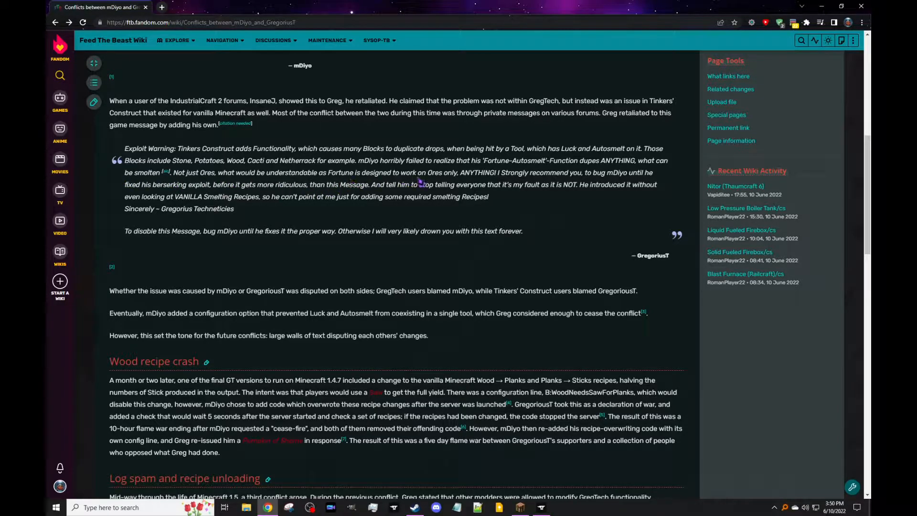
pyautogui.moveTo(535, 233)
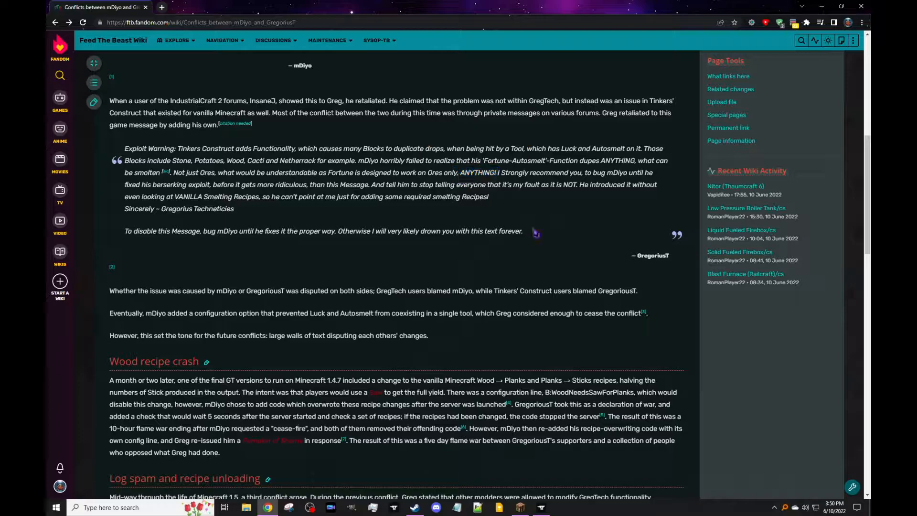
pyautogui.moveTo(526, 262)
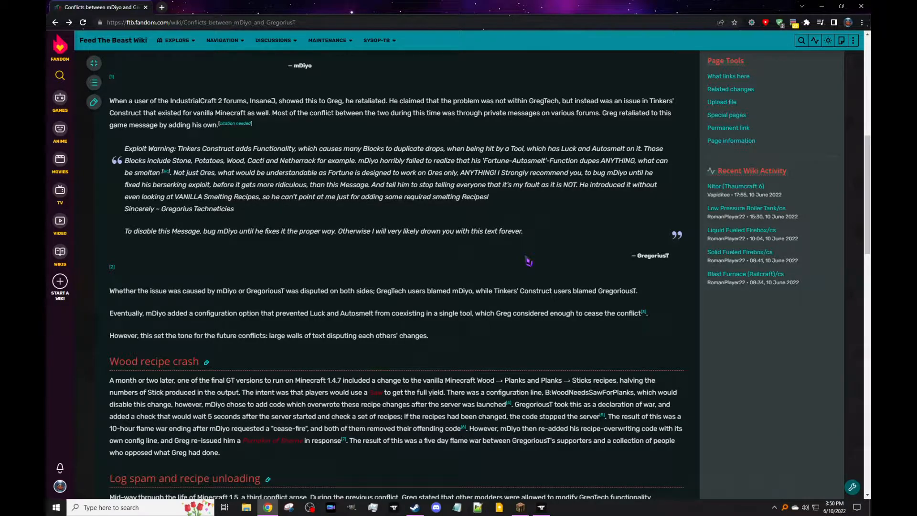
pyautogui.moveTo(281, 257)
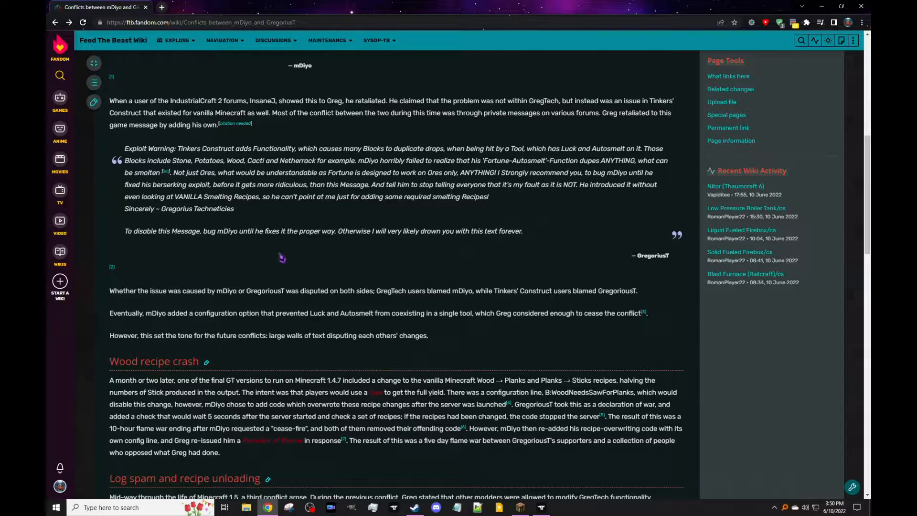
pyautogui.moveTo(290, 227)
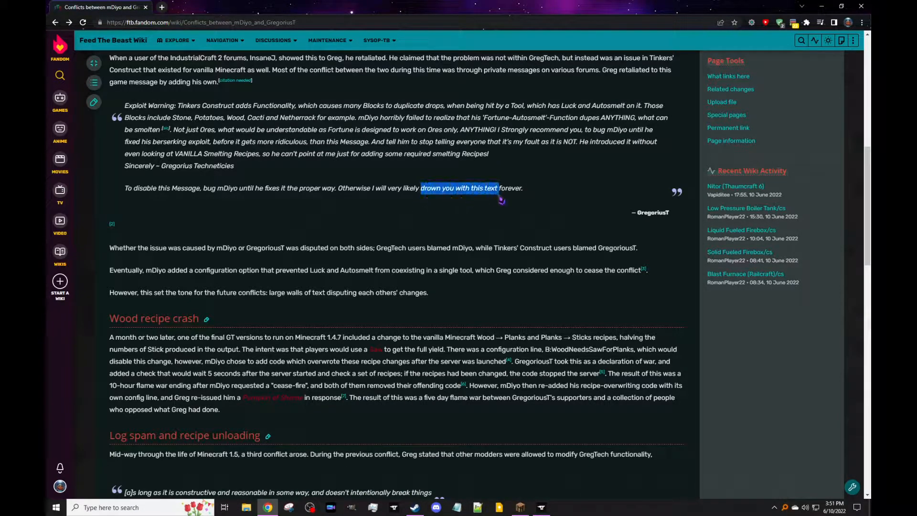
# Read the Wood recipe crash section on recipe-overwriting code and flame wars down to Log spam
pyautogui.scroll(-3)
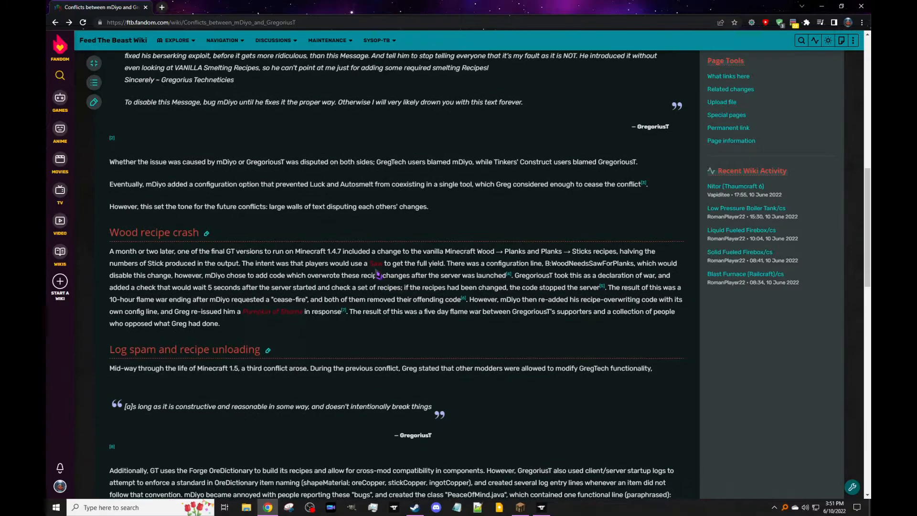
pyautogui.moveTo(343, 233)
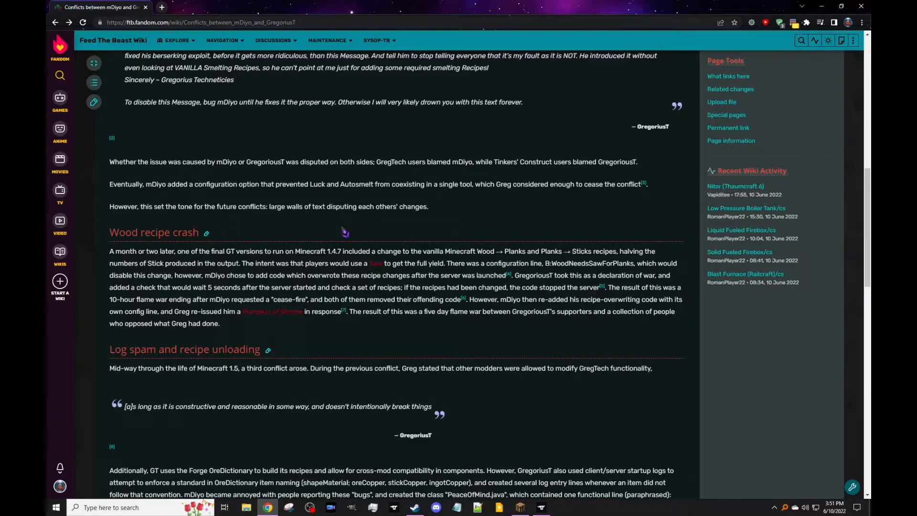
pyautogui.moveTo(346, 231)
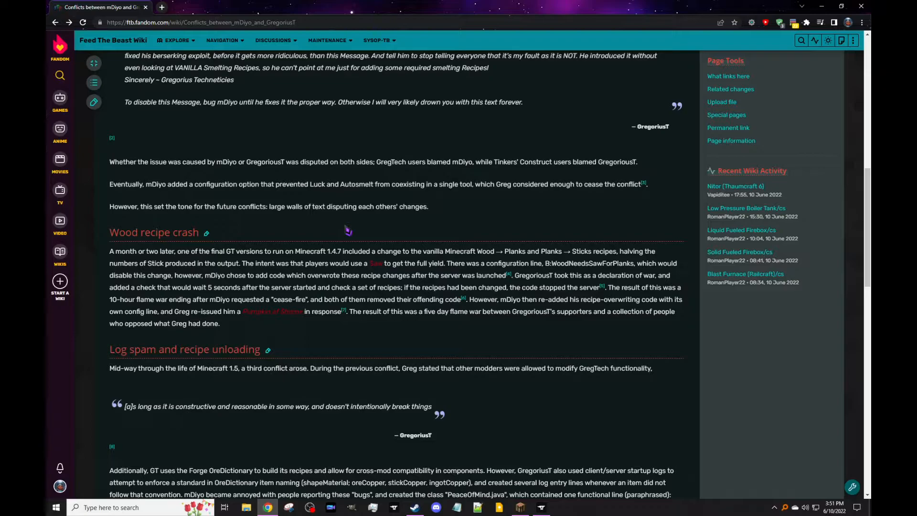
pyautogui.scroll(-3)
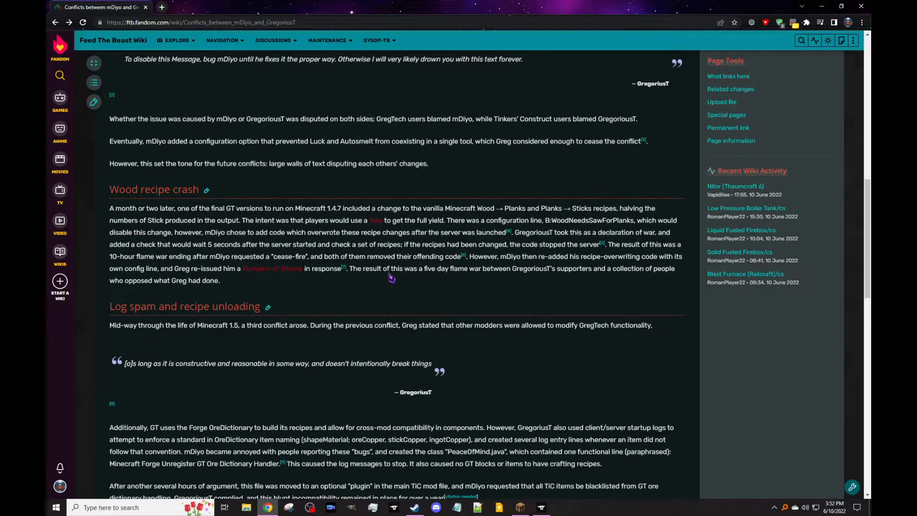
pyautogui.moveTo(384, 289)
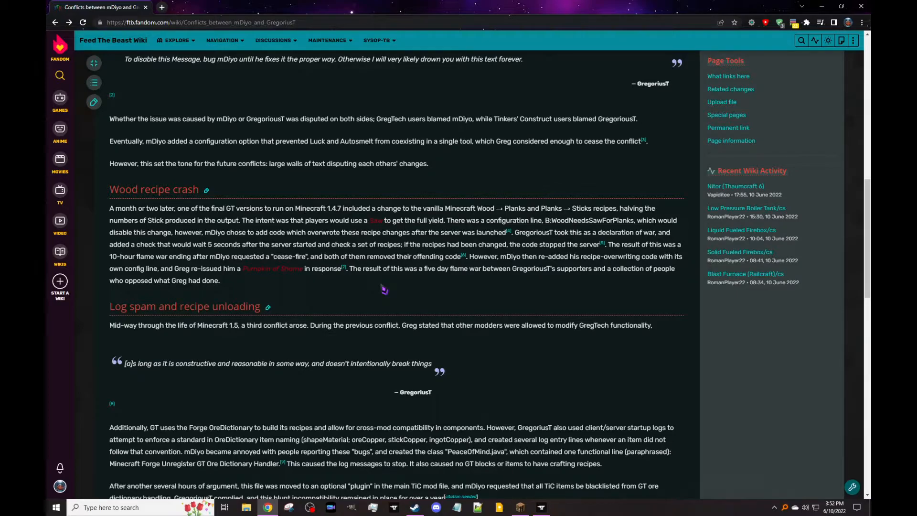
# Read on through Log spam and recipe unloading up to the Startup message heading
pyautogui.scroll(-3)
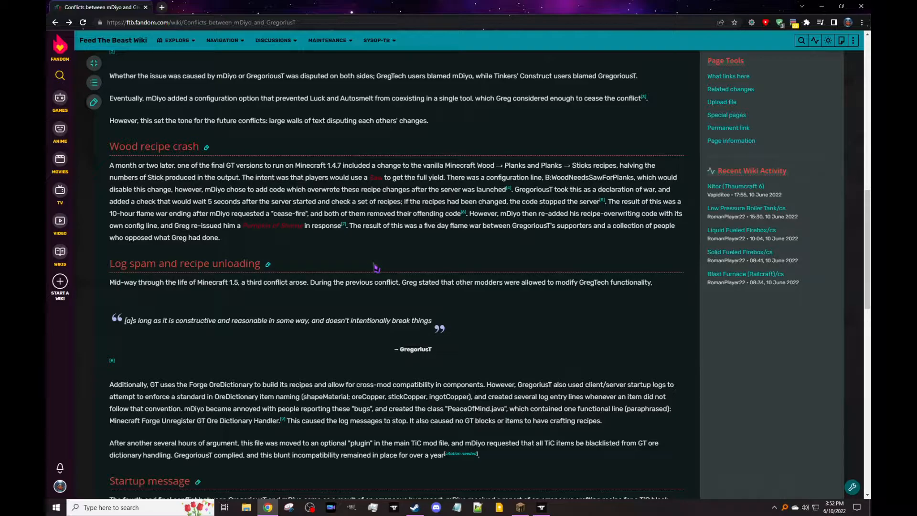
pyautogui.moveTo(389, 262)
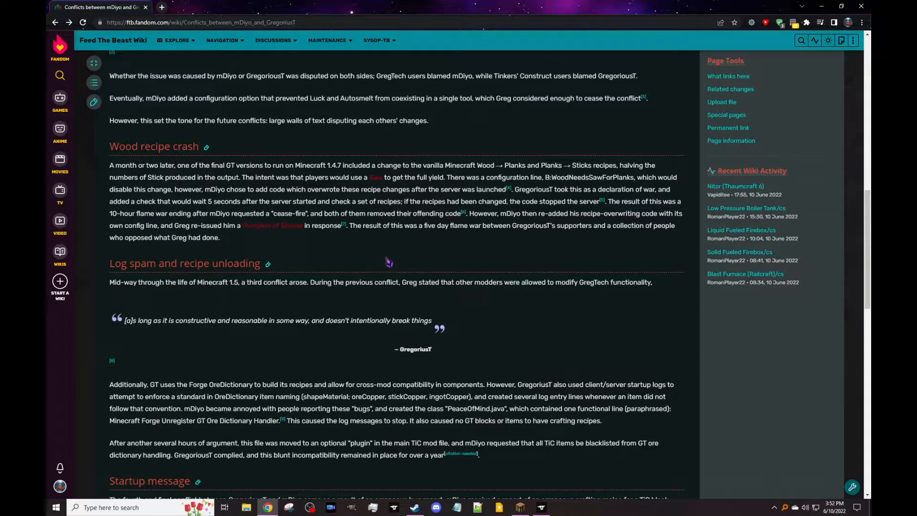
pyautogui.moveTo(413, 247)
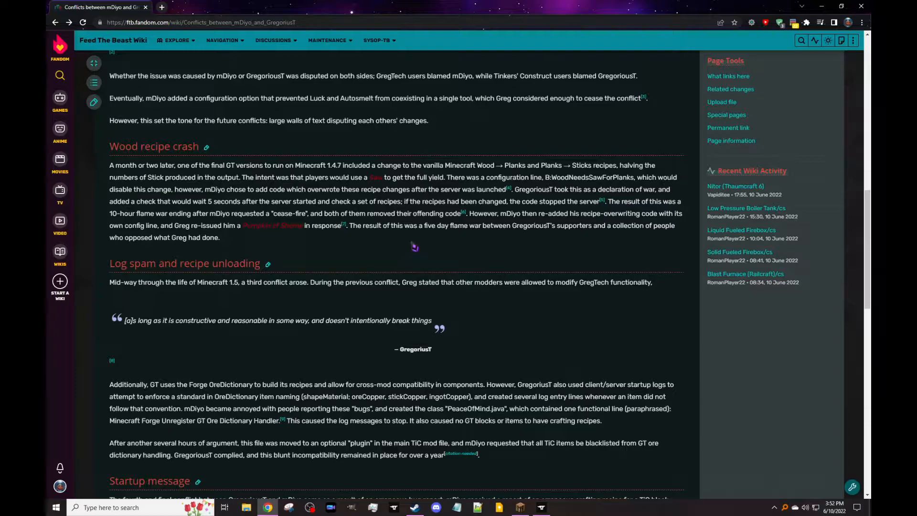
pyautogui.moveTo(432, 247)
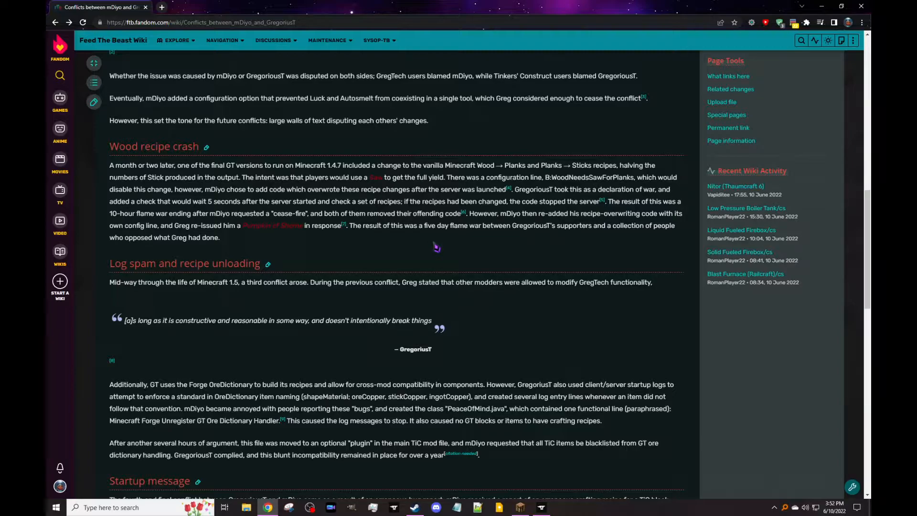
pyautogui.moveTo(439, 247)
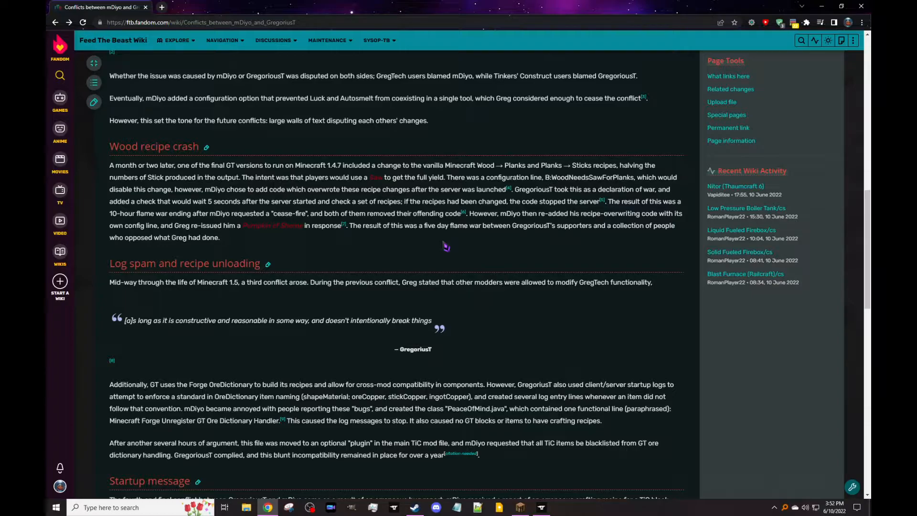
pyautogui.moveTo(400, 217)
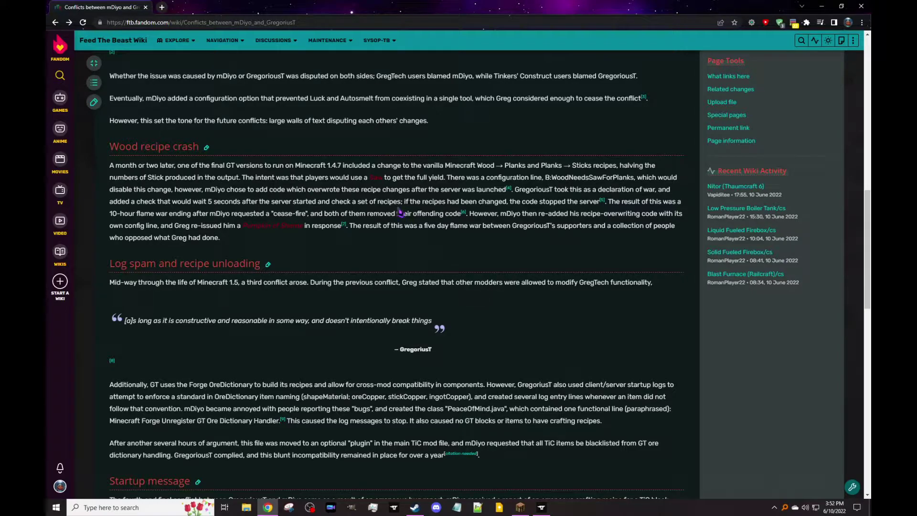
pyautogui.moveTo(573, 219)
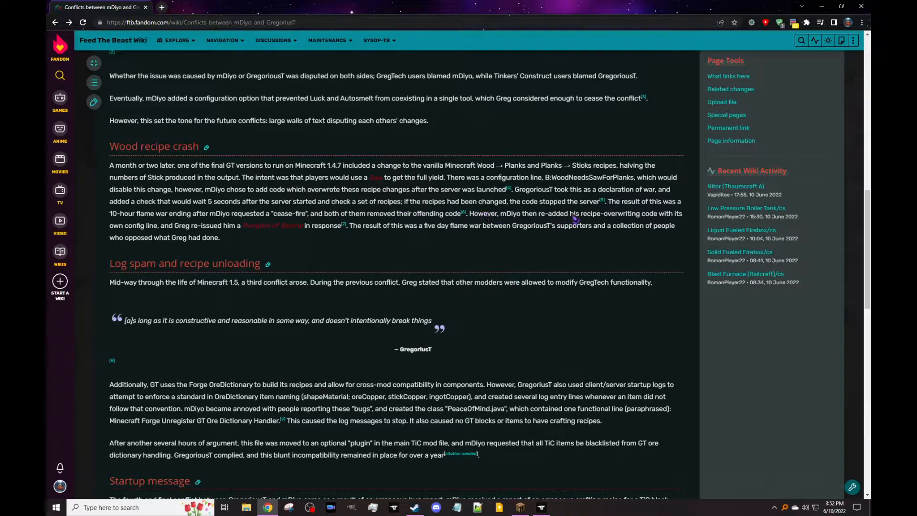
pyautogui.moveTo(465, 254)
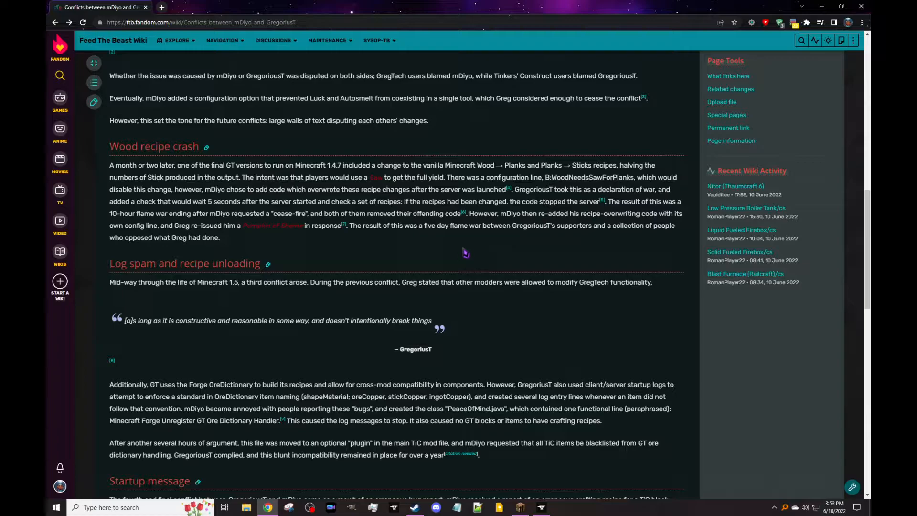
pyautogui.moveTo(444, 256)
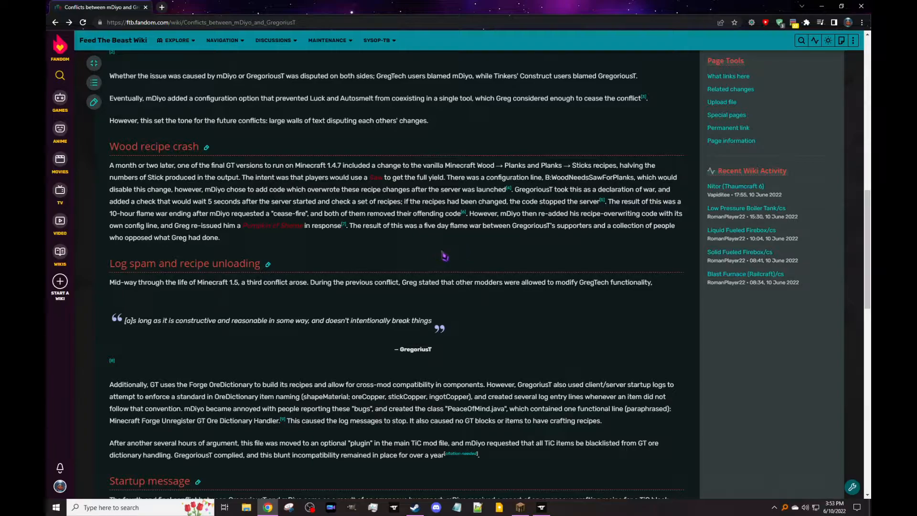
pyautogui.moveTo(452, 252)
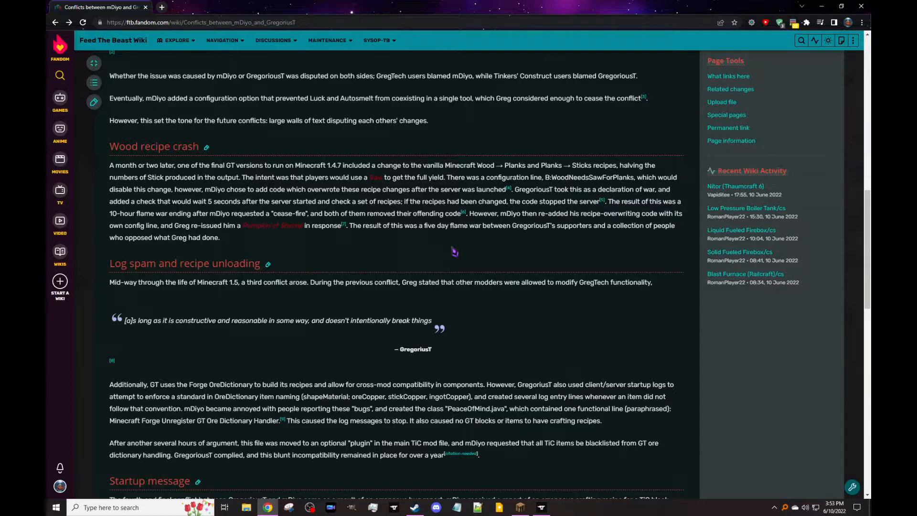
pyautogui.moveTo(454, 251)
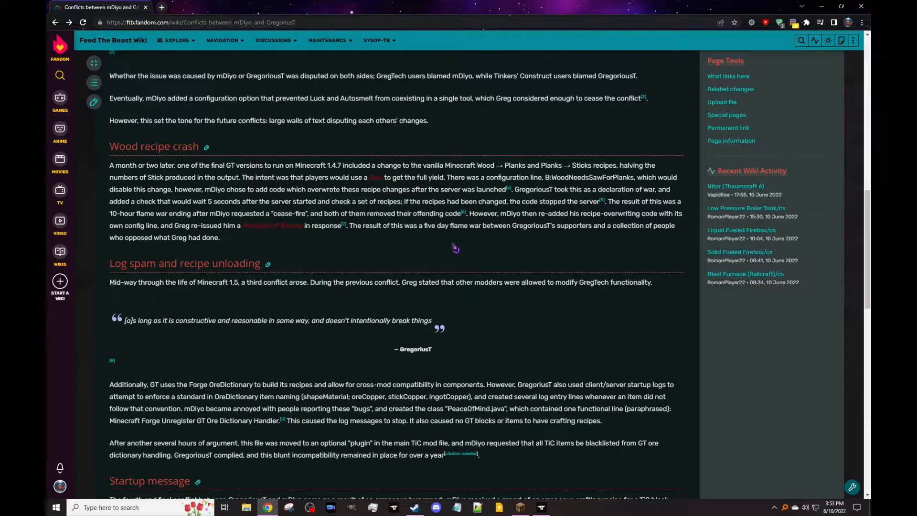
pyautogui.moveTo(457, 228)
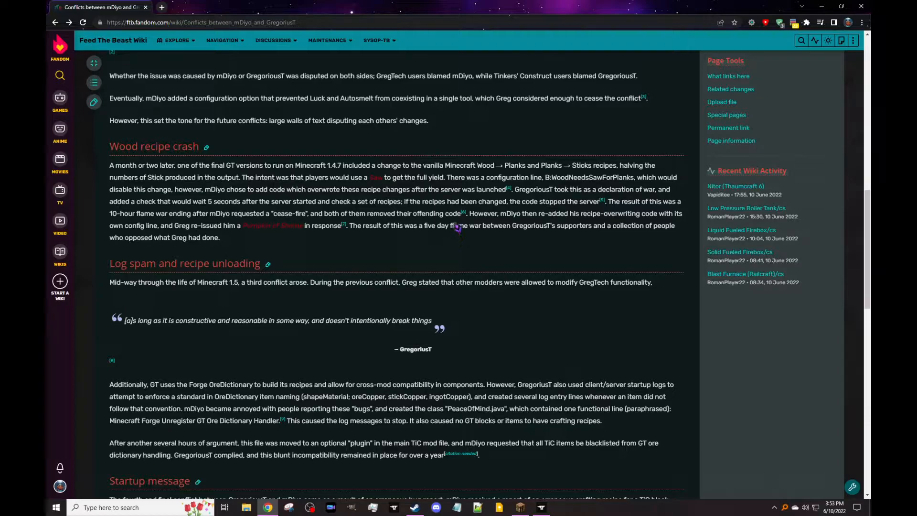
pyautogui.moveTo(468, 241)
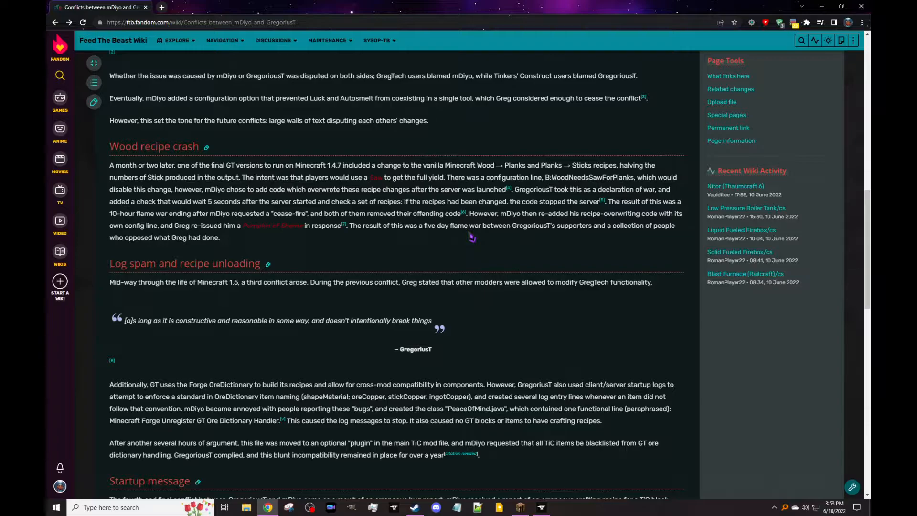
pyautogui.moveTo(462, 237)
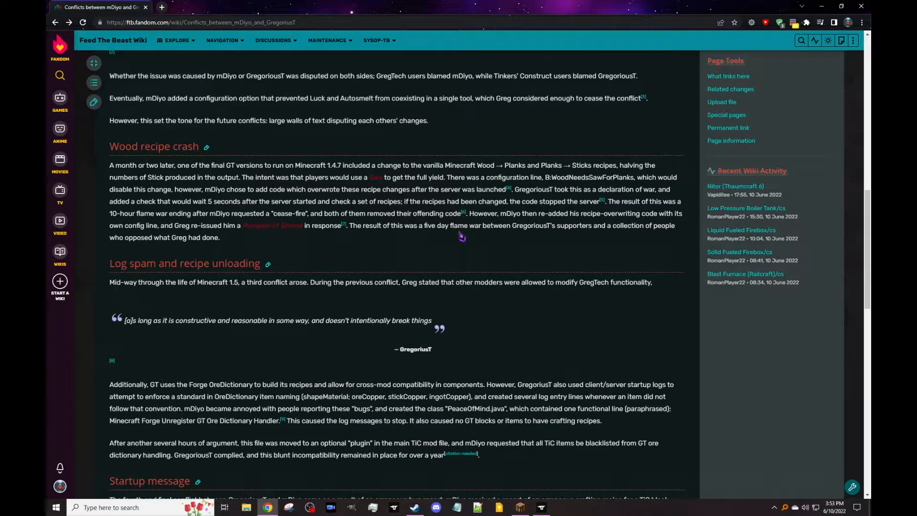
# Bring the GregoriusT quote into view and select the word 'intentionally' in it
pyautogui.scroll(-3)
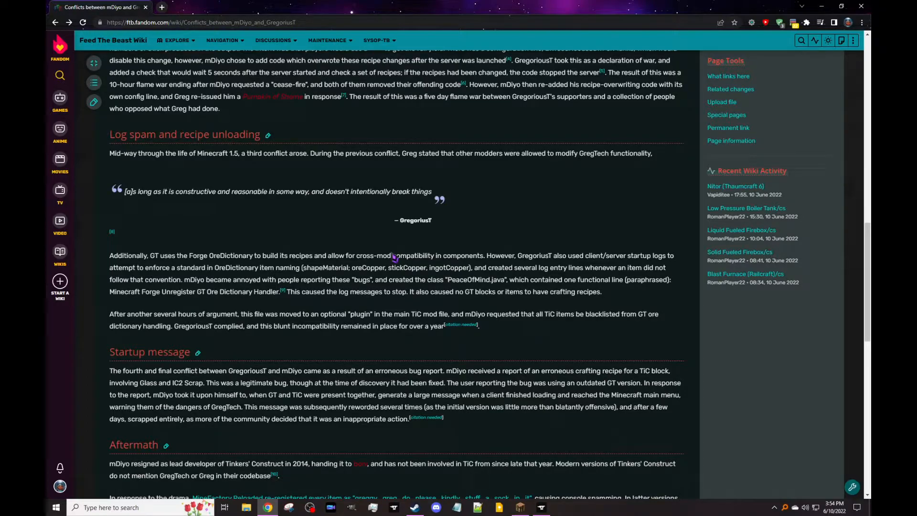
pyautogui.moveTo(333, 193)
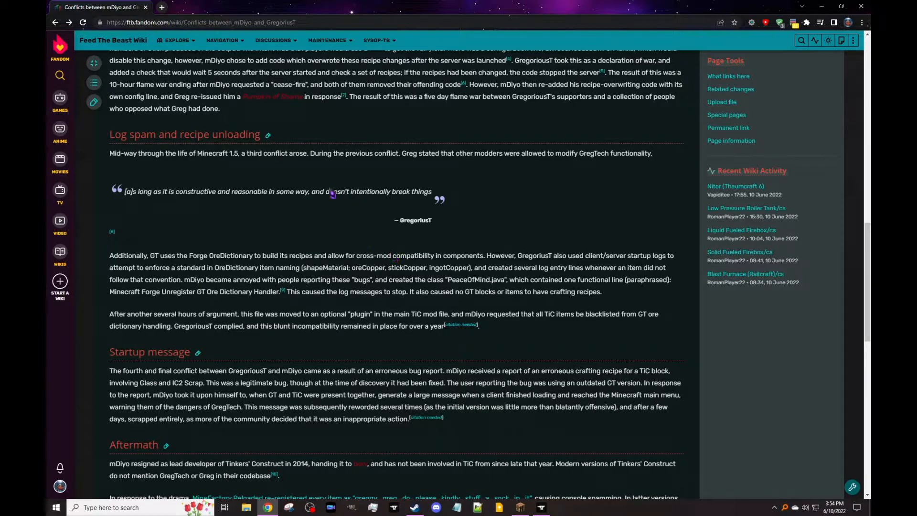
pyautogui.doubleClick(363, 191)
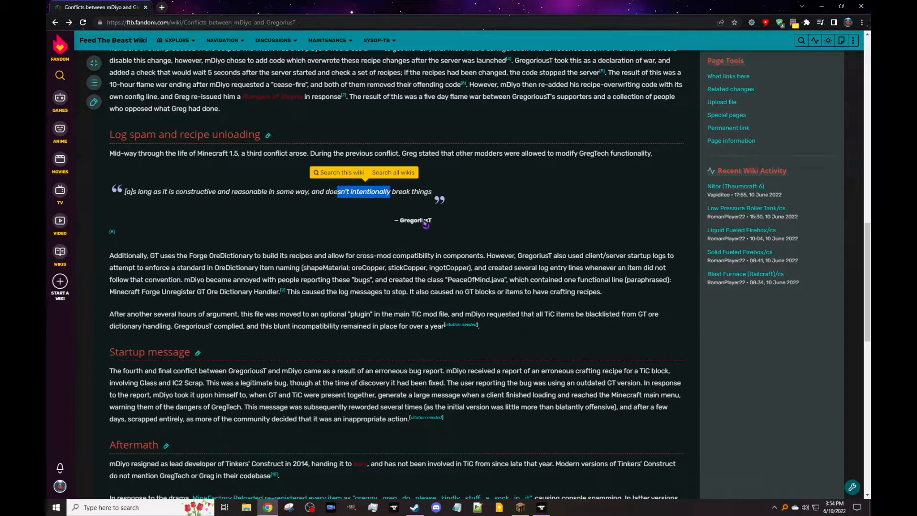
# Read through Startup message and Aftermath until the References list begins
pyautogui.scroll(-3)
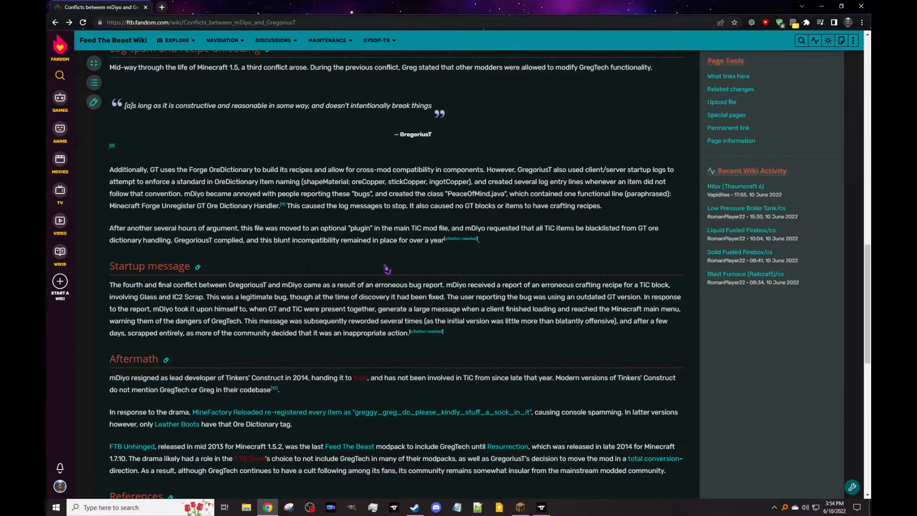
pyautogui.moveTo(278, 264)
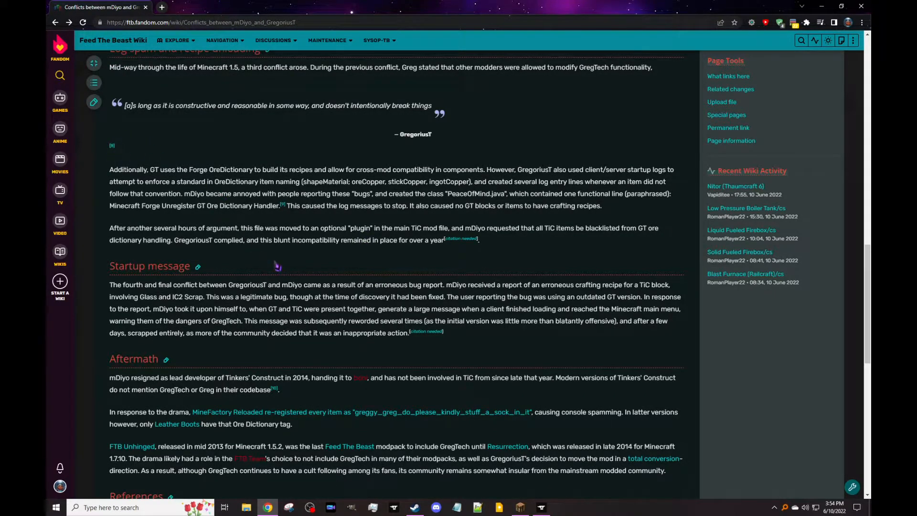
pyautogui.moveTo(281, 267)
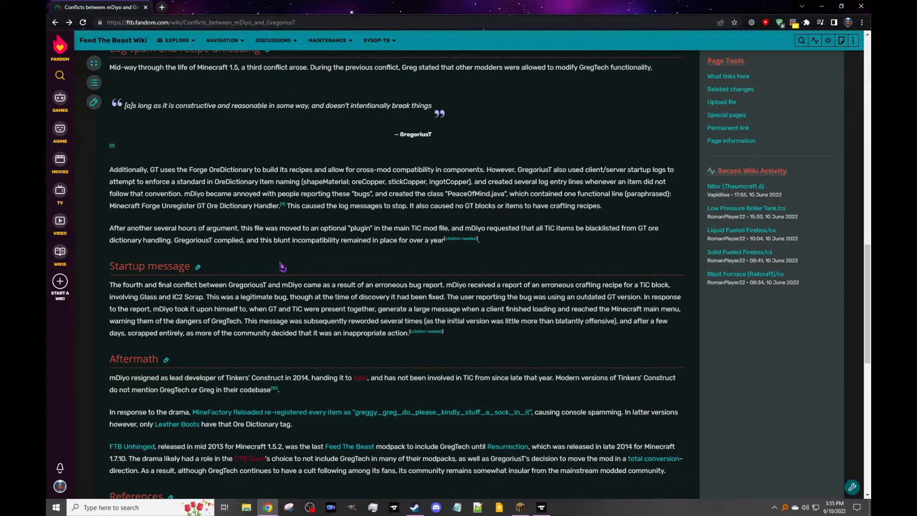
pyautogui.moveTo(170, 327)
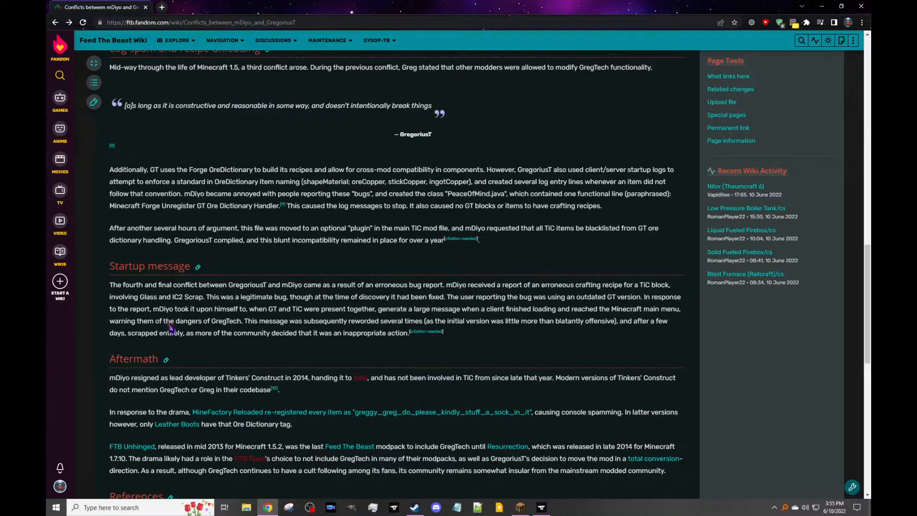
pyautogui.moveTo(228, 361)
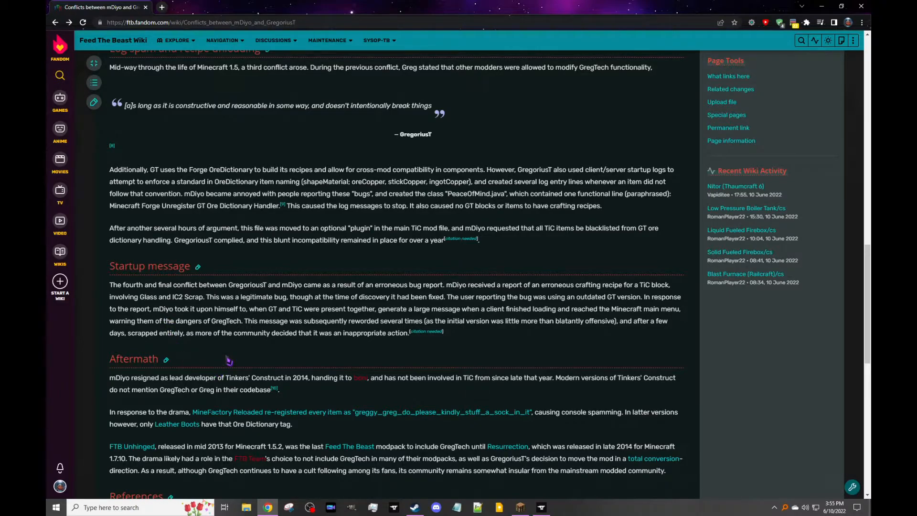
pyautogui.moveTo(239, 358)
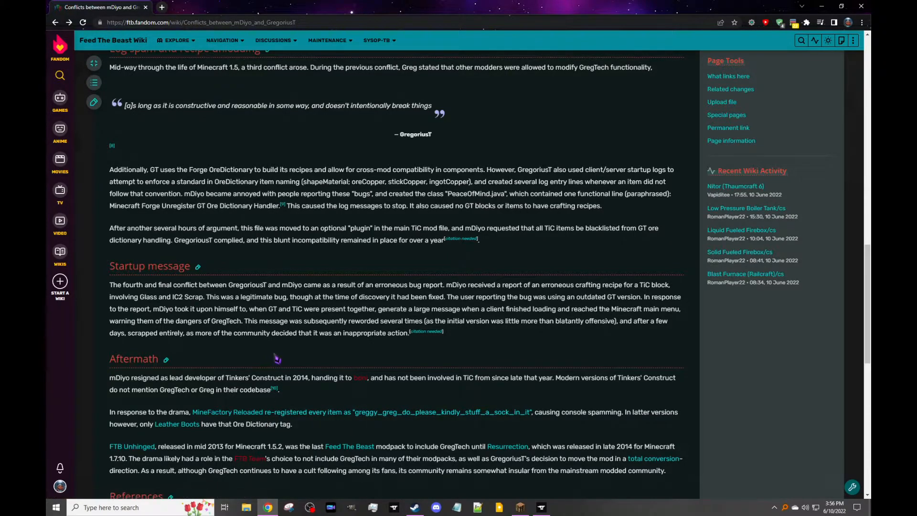
pyautogui.moveTo(312, 361)
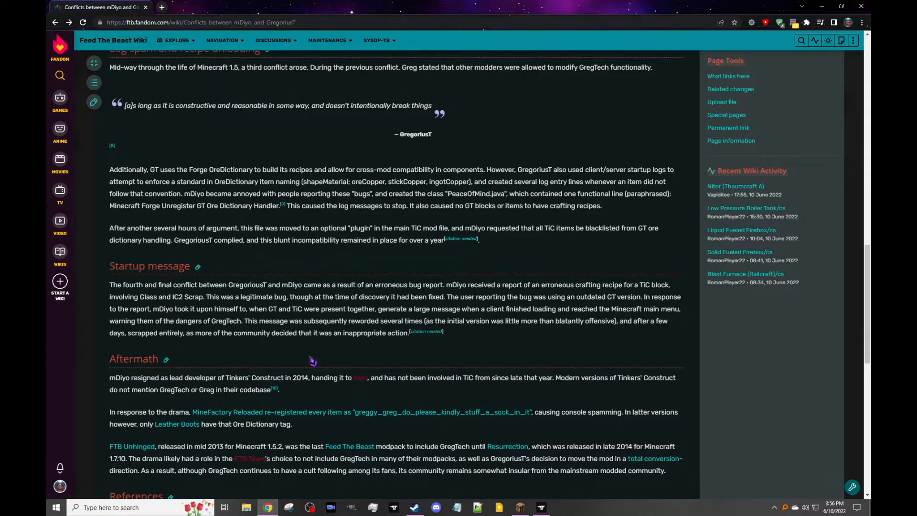
pyautogui.moveTo(269, 317)
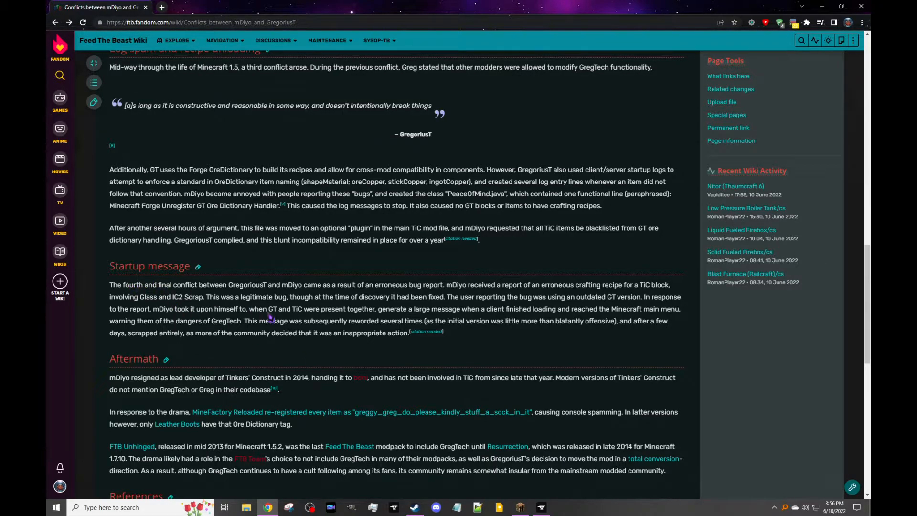
pyautogui.scroll(-3)
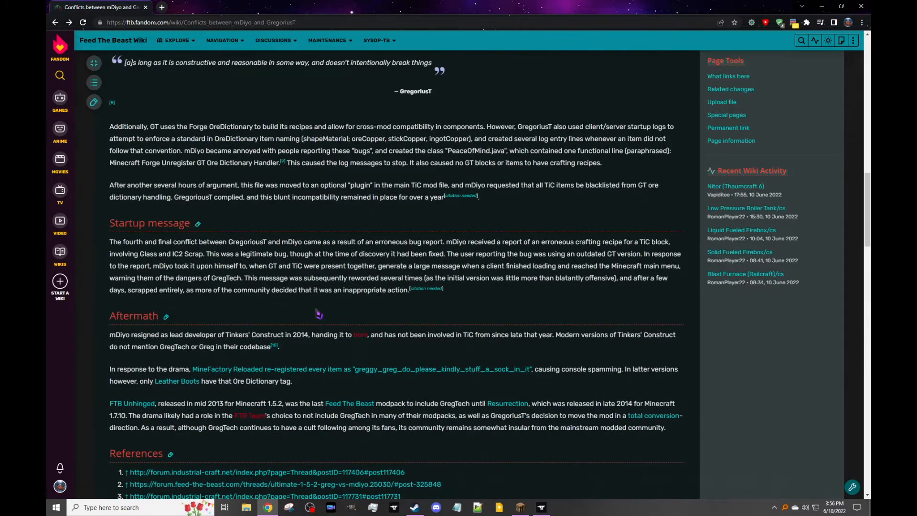
pyautogui.moveTo(383, 324)
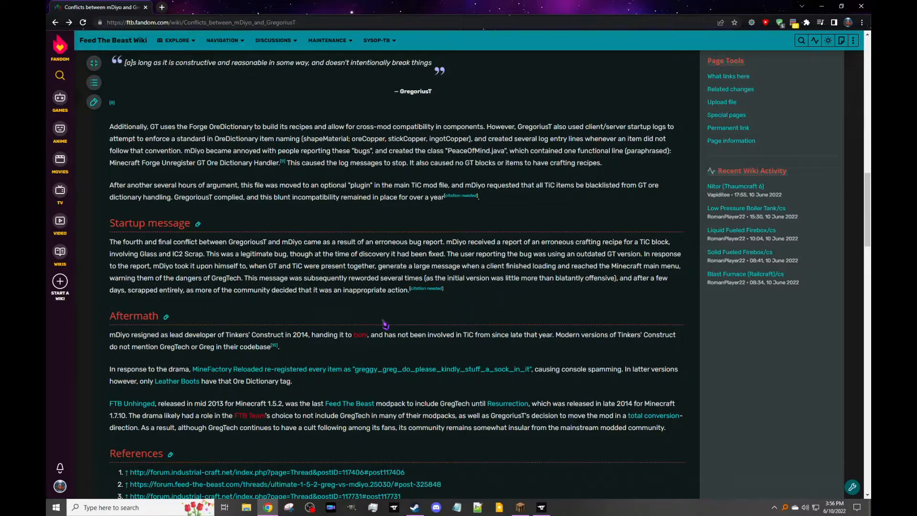
pyautogui.moveTo(399, 325)
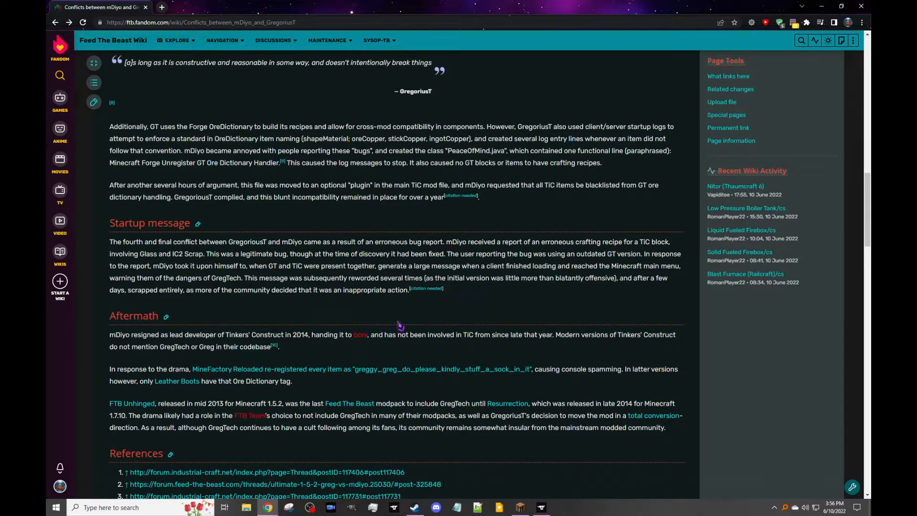
pyautogui.moveTo(403, 319)
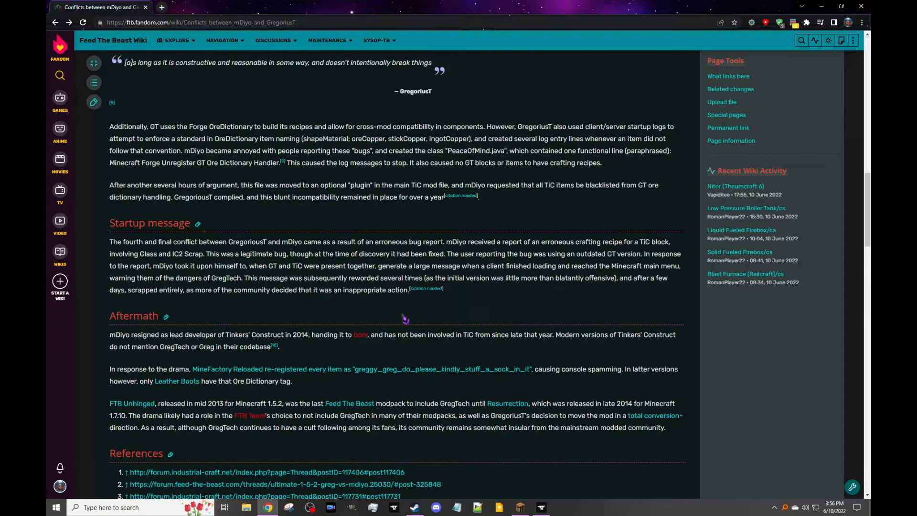
# Read the MineFactory Reloaded section, mark 'Level 2 Compatibility', and return to the Conflicts article
pyautogui.scroll(-3)
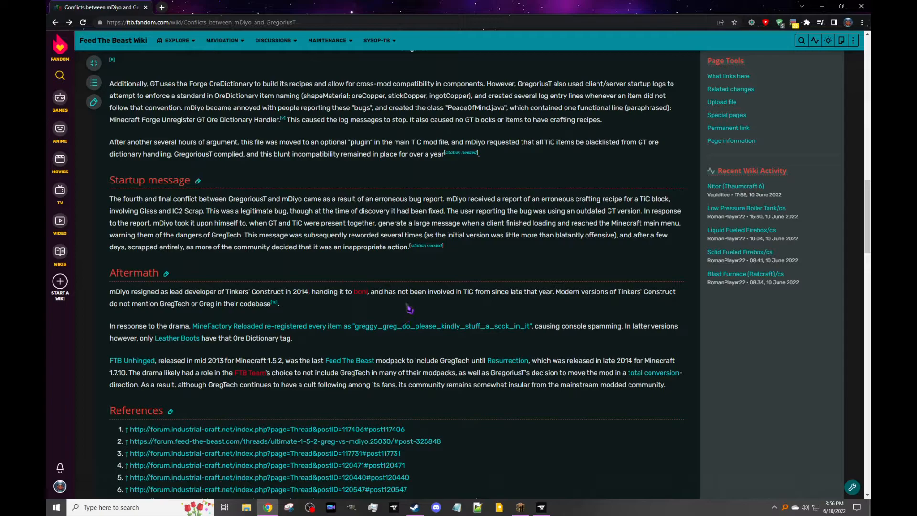
pyautogui.moveTo(395, 309)
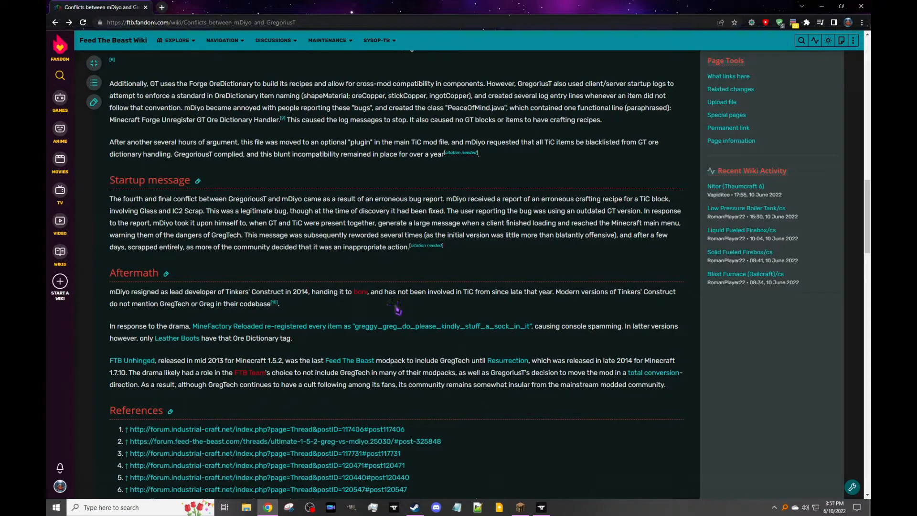
pyautogui.moveTo(393, 310)
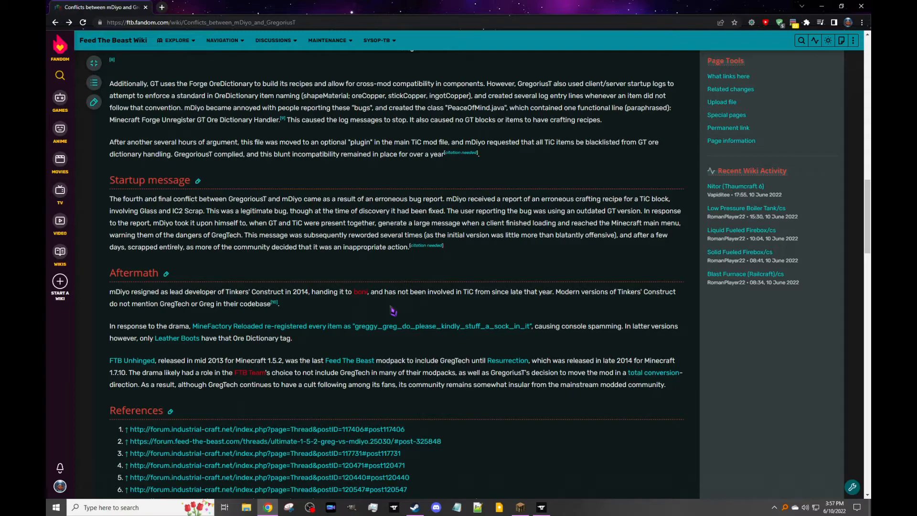
pyautogui.moveTo(379, 309)
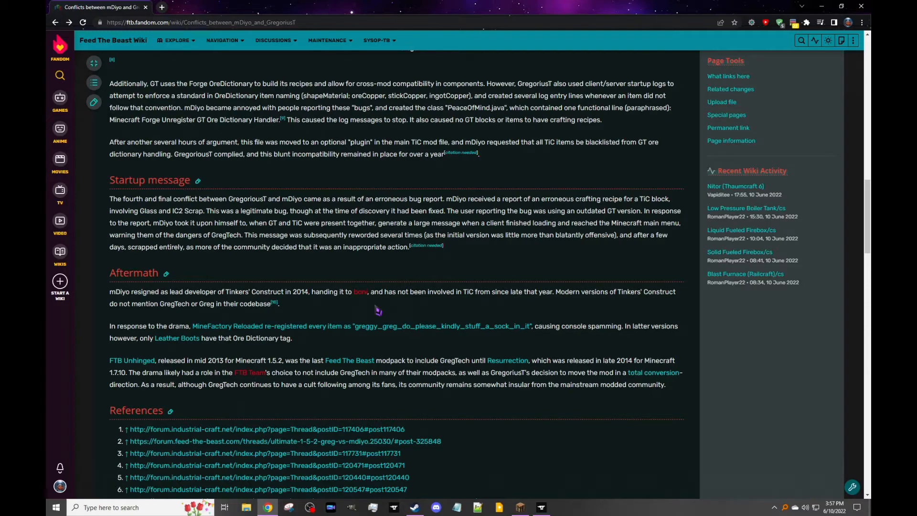
pyautogui.scroll(-3)
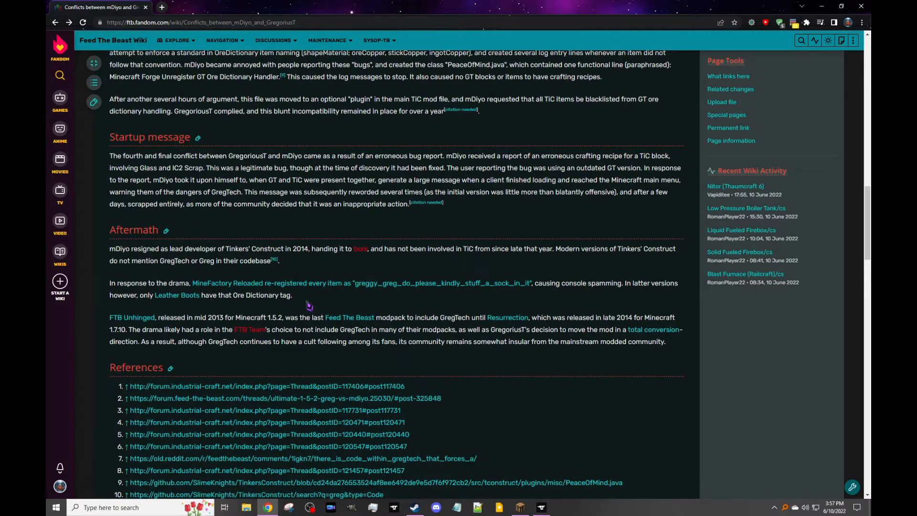
pyautogui.moveTo(298, 303)
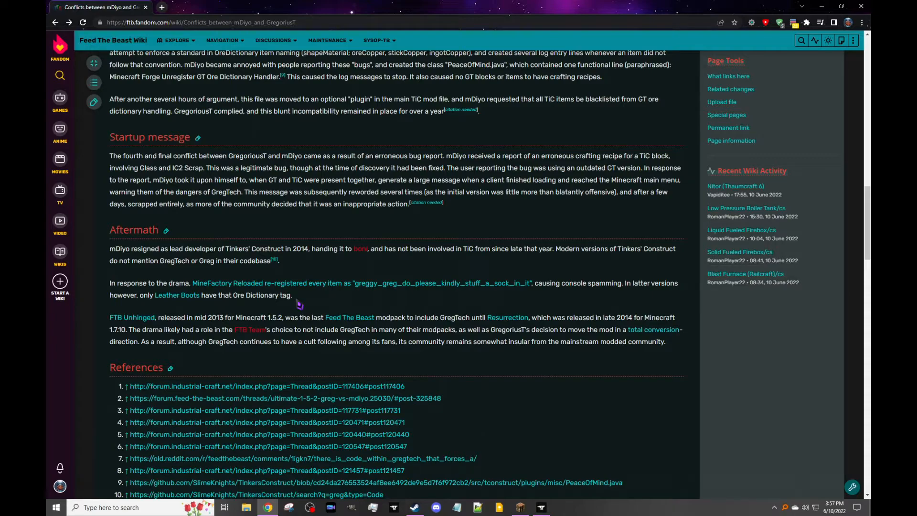
pyautogui.moveTo(261, 299)
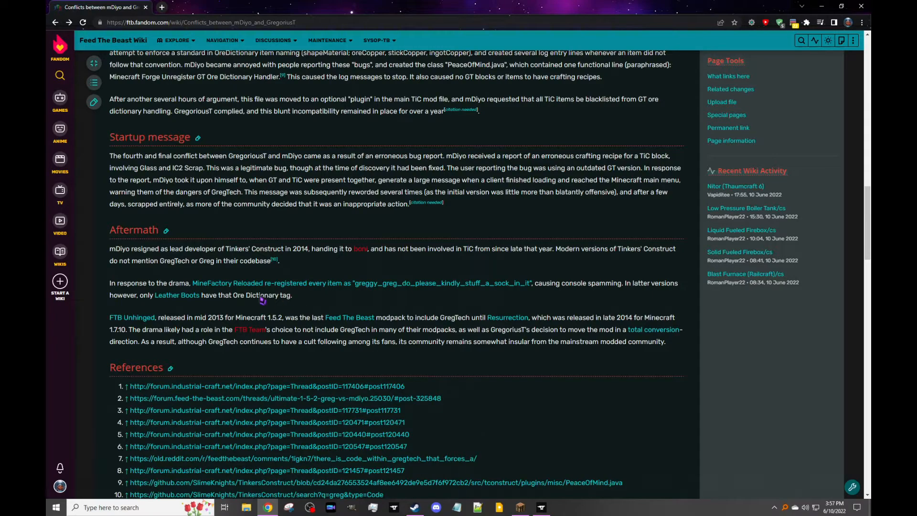
pyautogui.moveTo(295, 301)
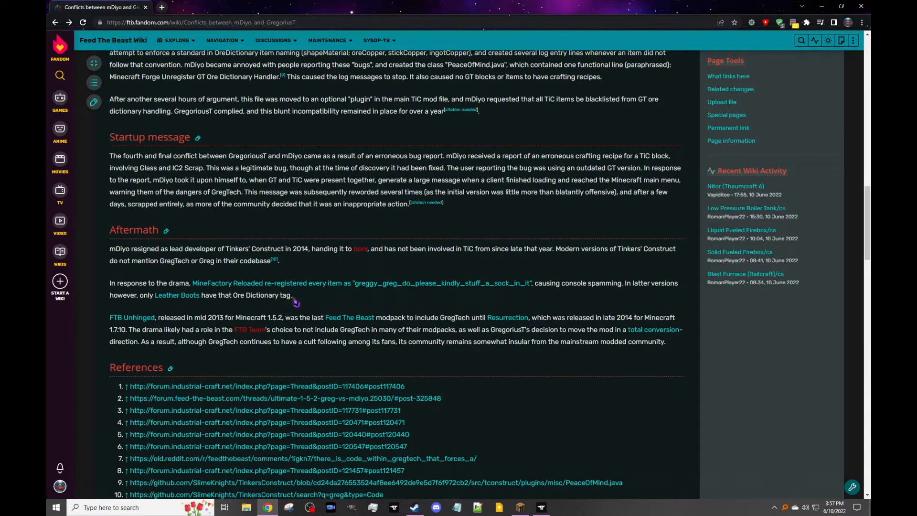
pyautogui.moveTo(303, 298)
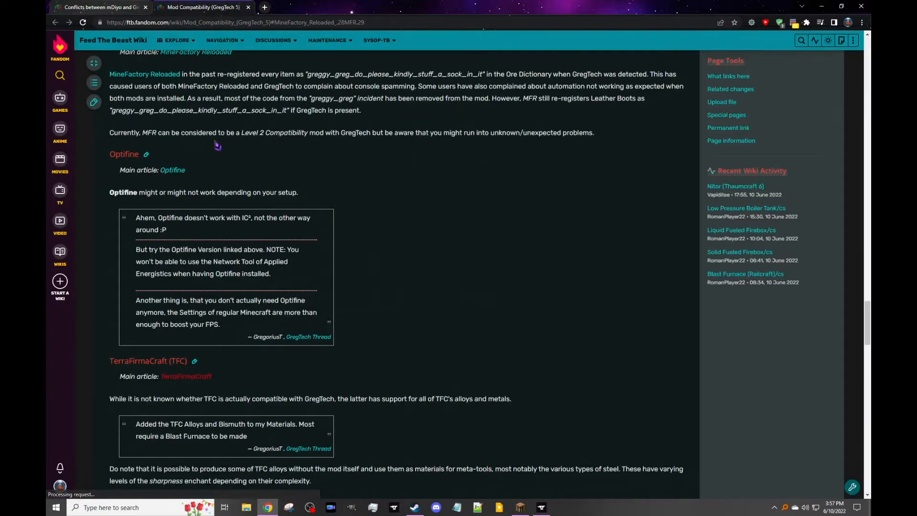
pyautogui.scroll(3)
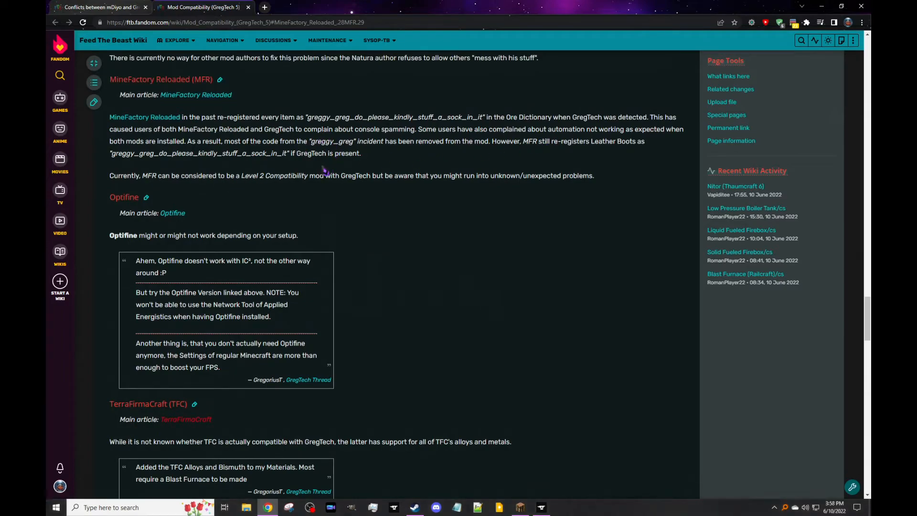
pyautogui.doubleClick(274, 176)
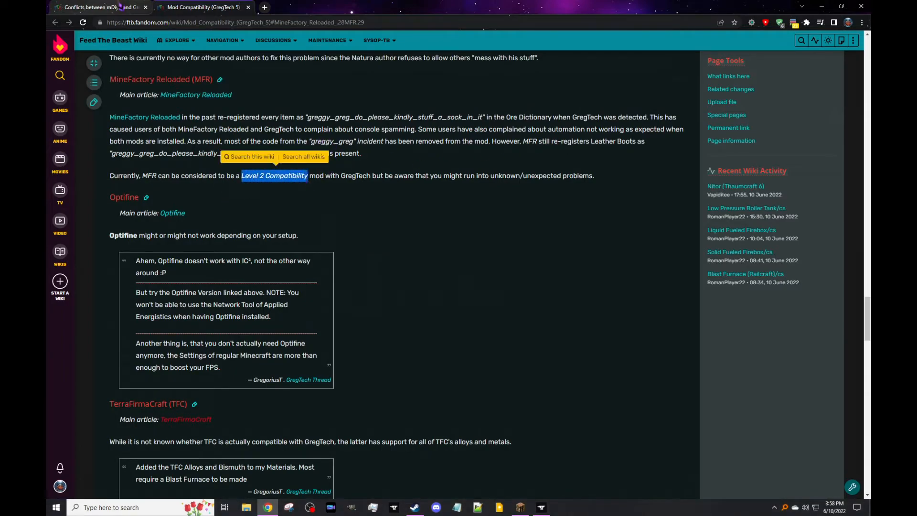
pyautogui.click(99, 7)
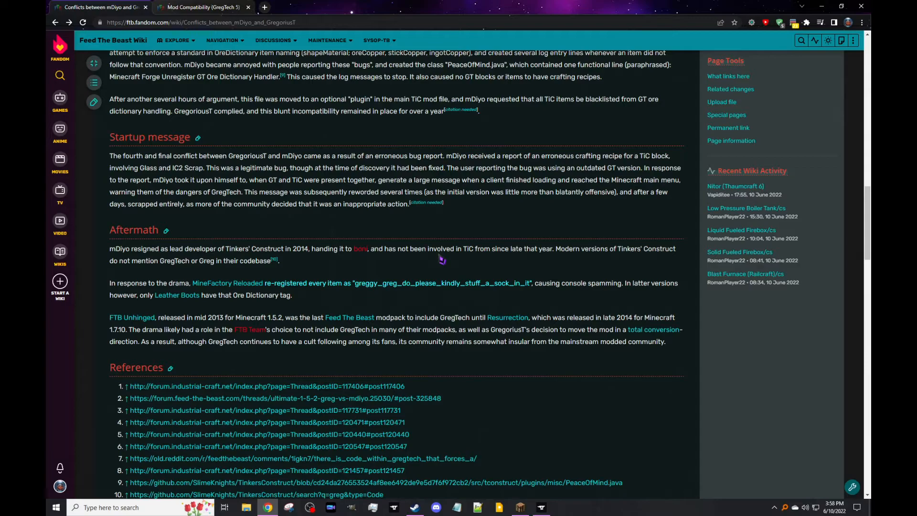
pyautogui.moveTo(432, 333)
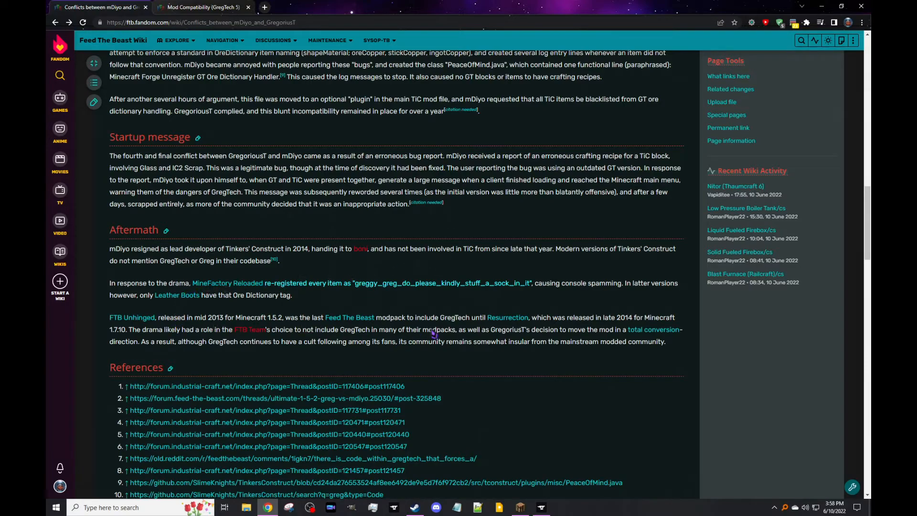
pyautogui.moveTo(474, 365)
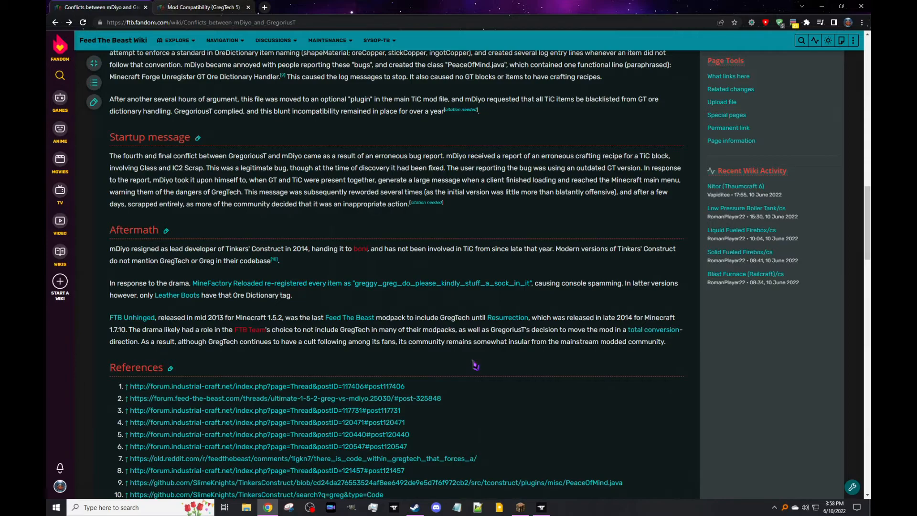
pyautogui.moveTo(288, 357)
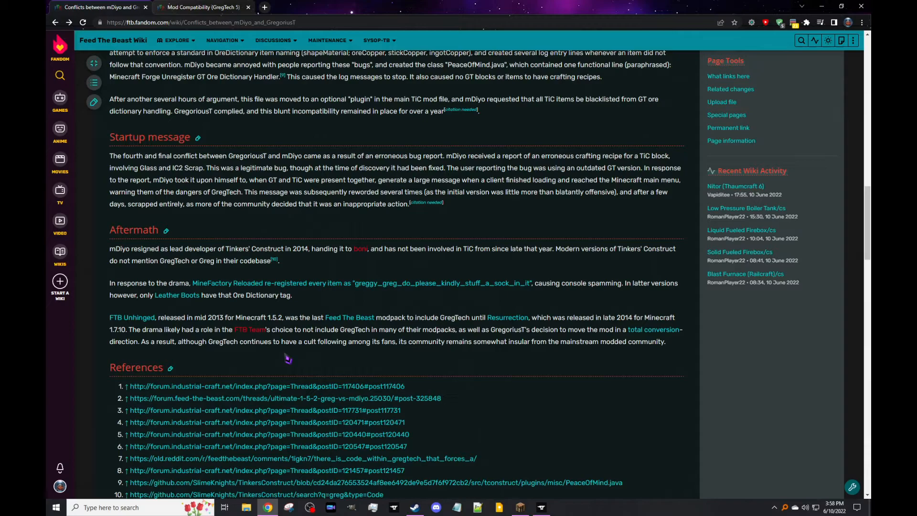
pyautogui.moveTo(449, 354)
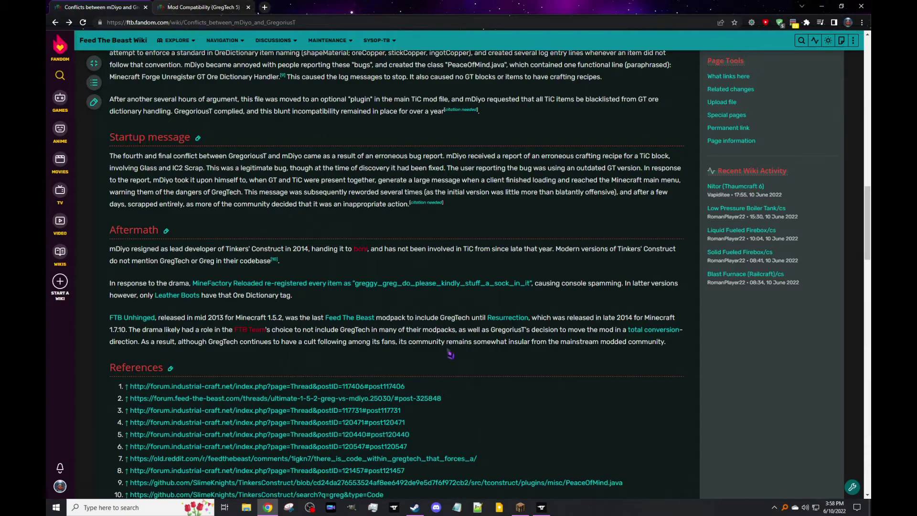
pyautogui.scroll(-3)
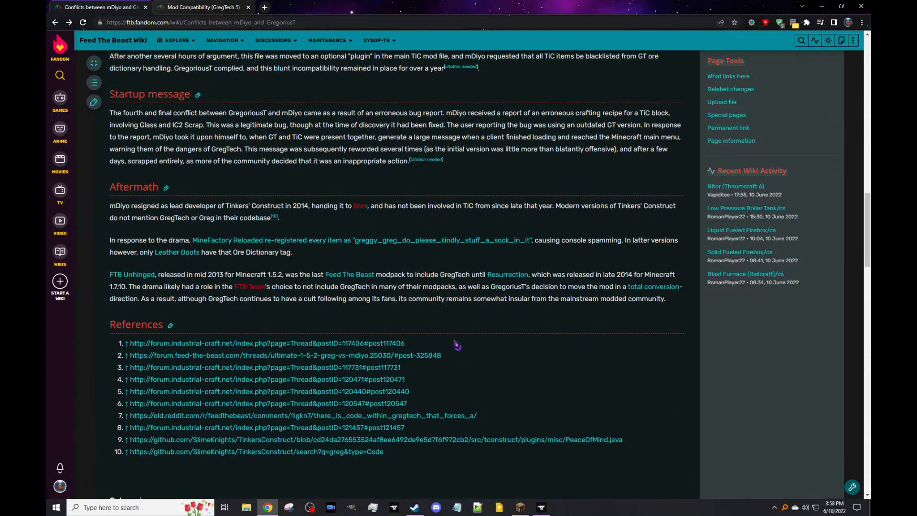
pyautogui.moveTo(442, 340)
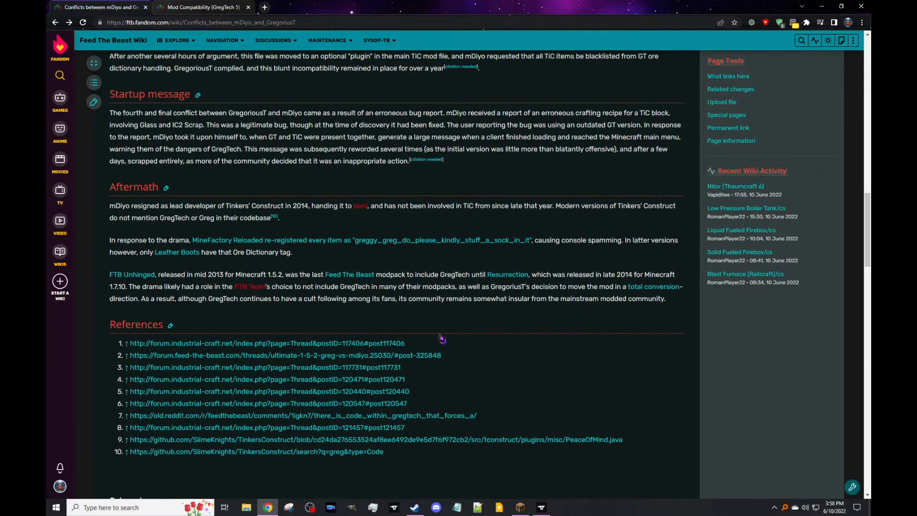
pyautogui.moveTo(347, 321)
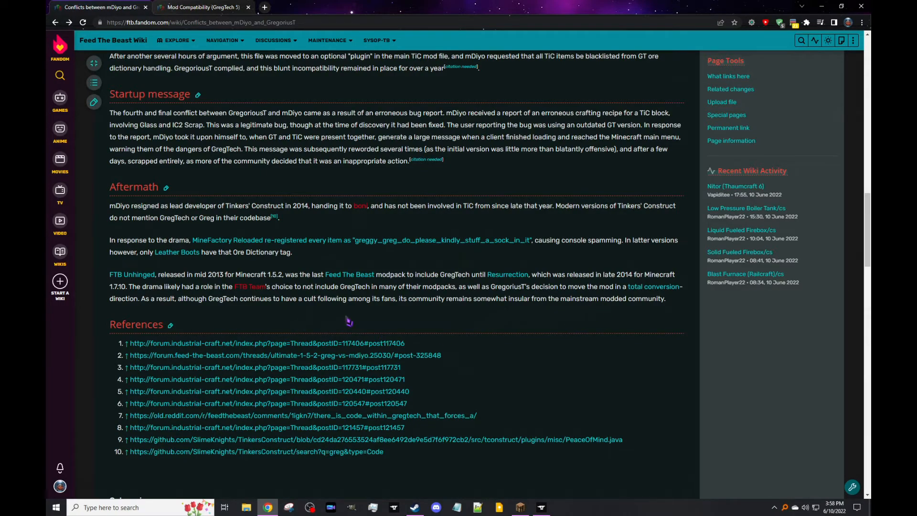
pyautogui.moveTo(385, 309)
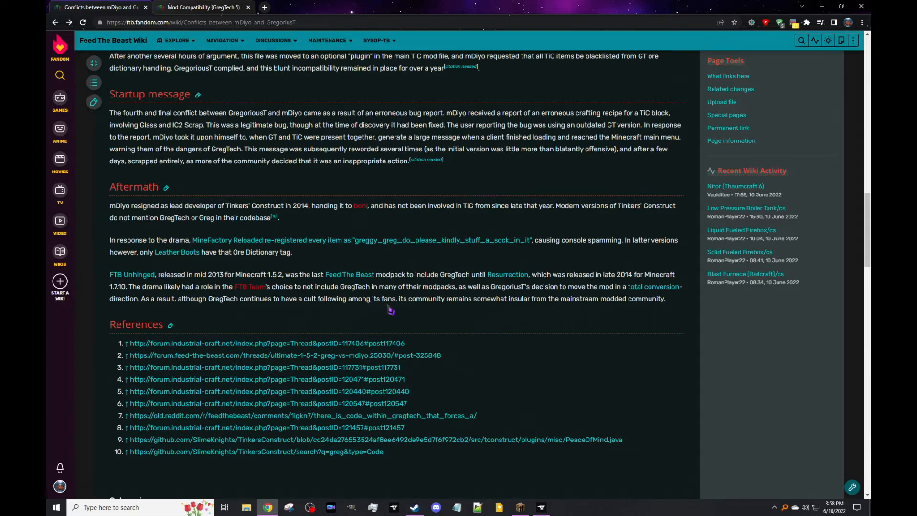
pyautogui.moveTo(564, 320)
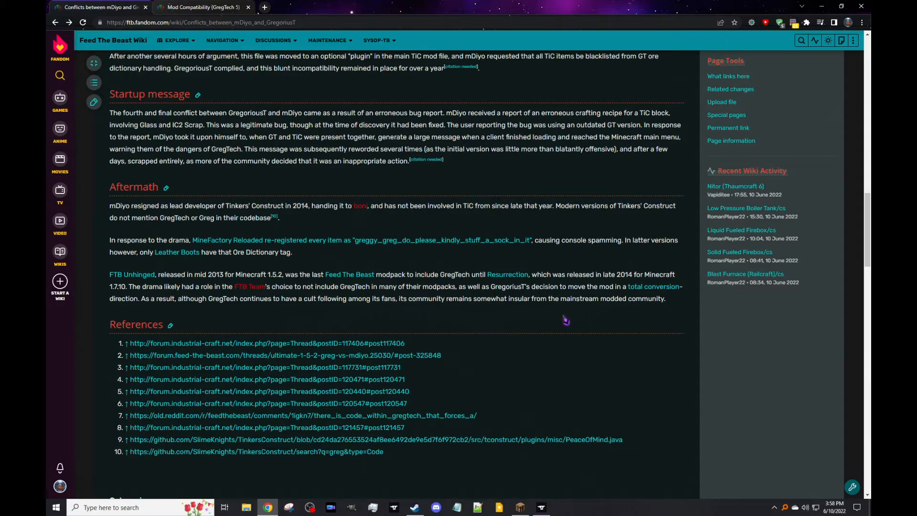
pyautogui.moveTo(455, 324)
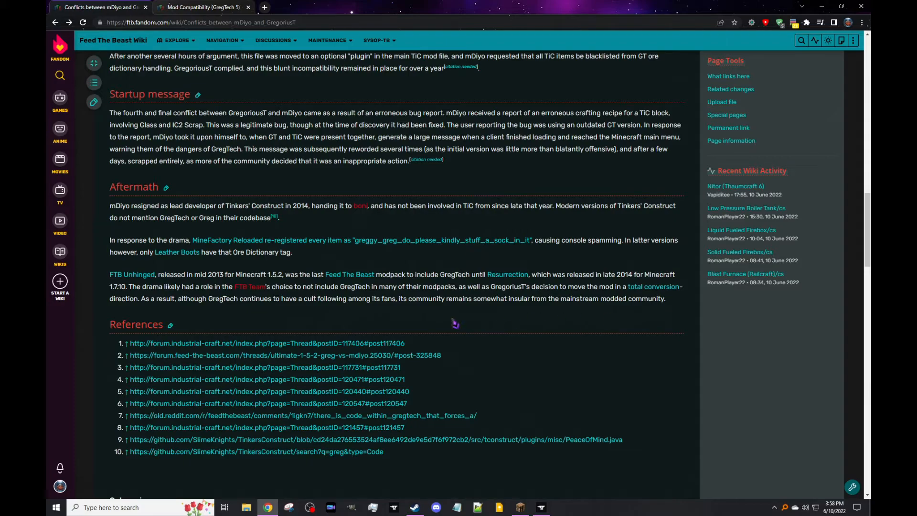
pyautogui.moveTo(419, 323)
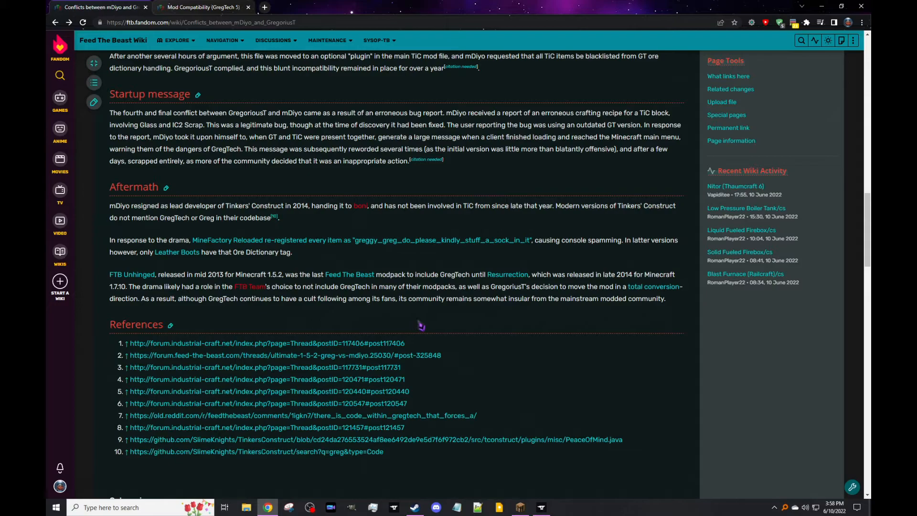
pyautogui.moveTo(434, 328)
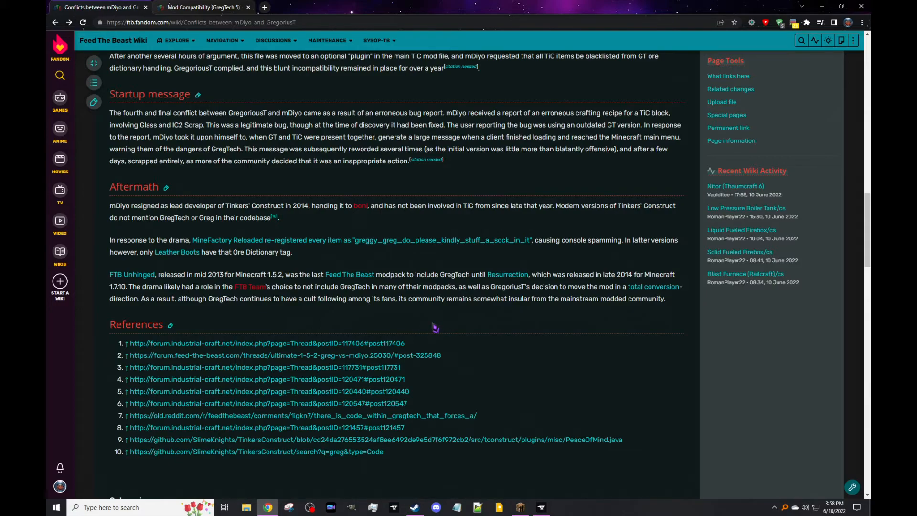
pyautogui.scroll(3)
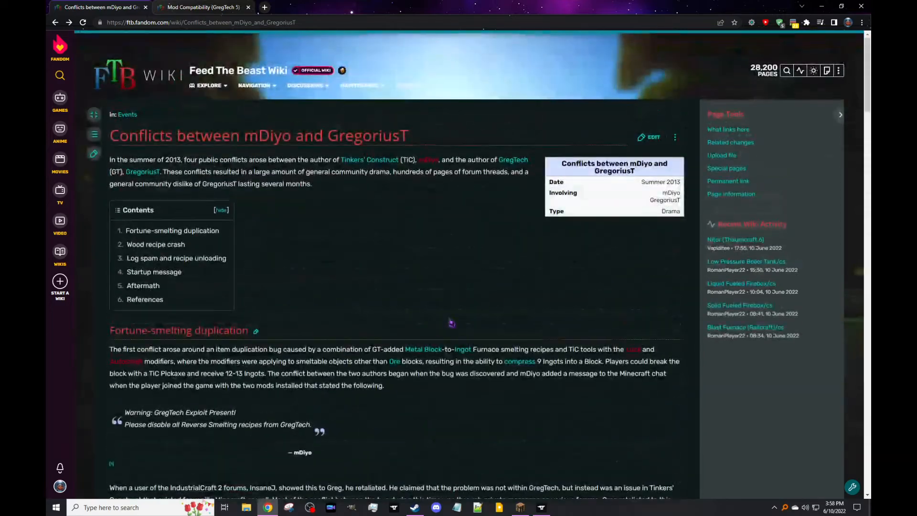
pyautogui.scroll(-3)
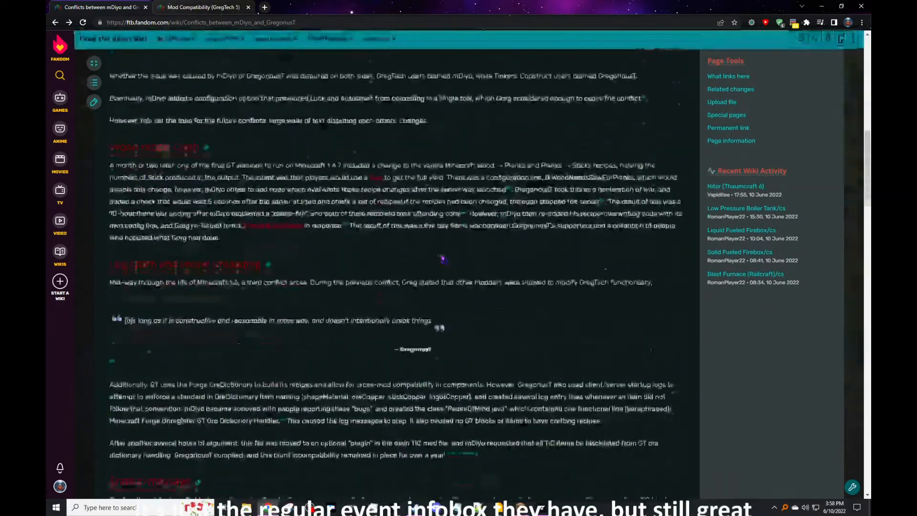
pyautogui.scroll(-3)
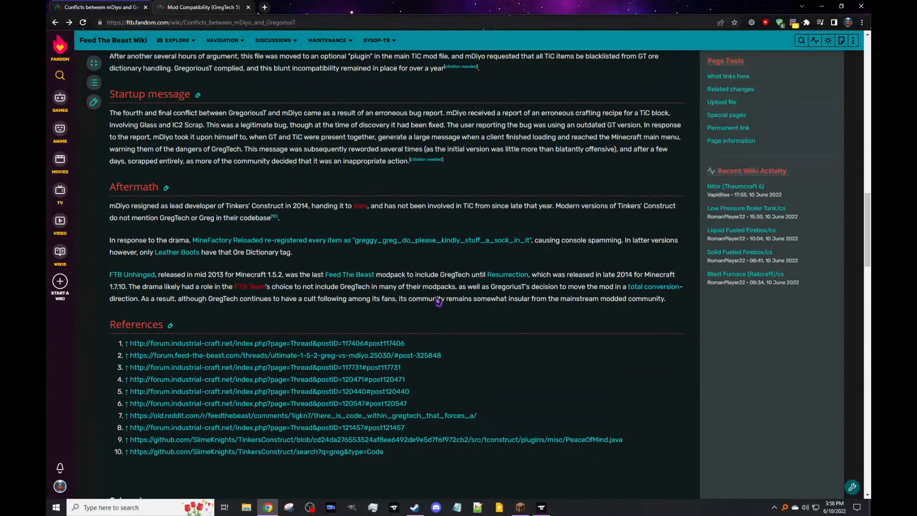
pyautogui.moveTo(419, 314)
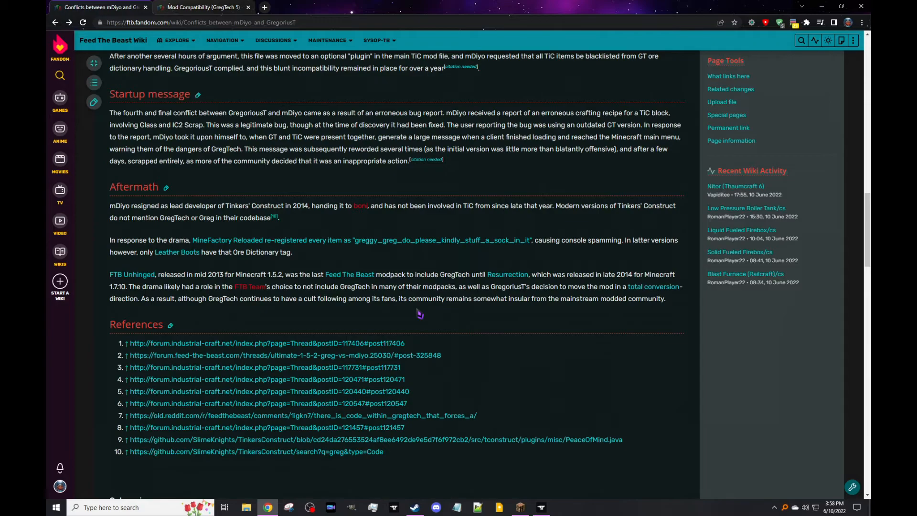
pyautogui.moveTo(410, 319)
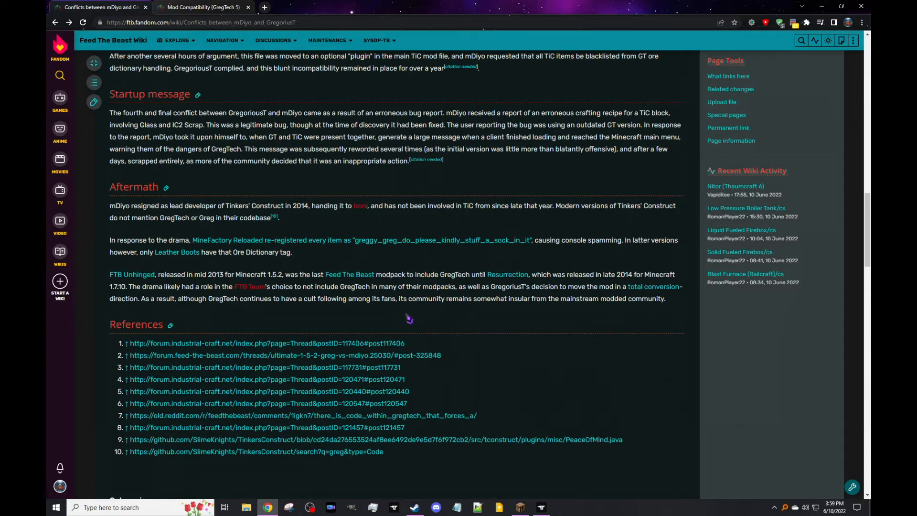
pyautogui.moveTo(405, 326)
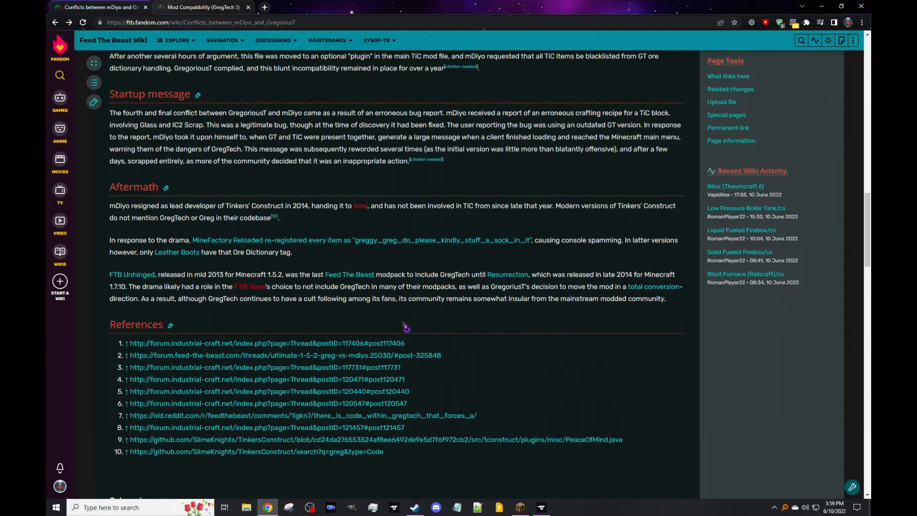